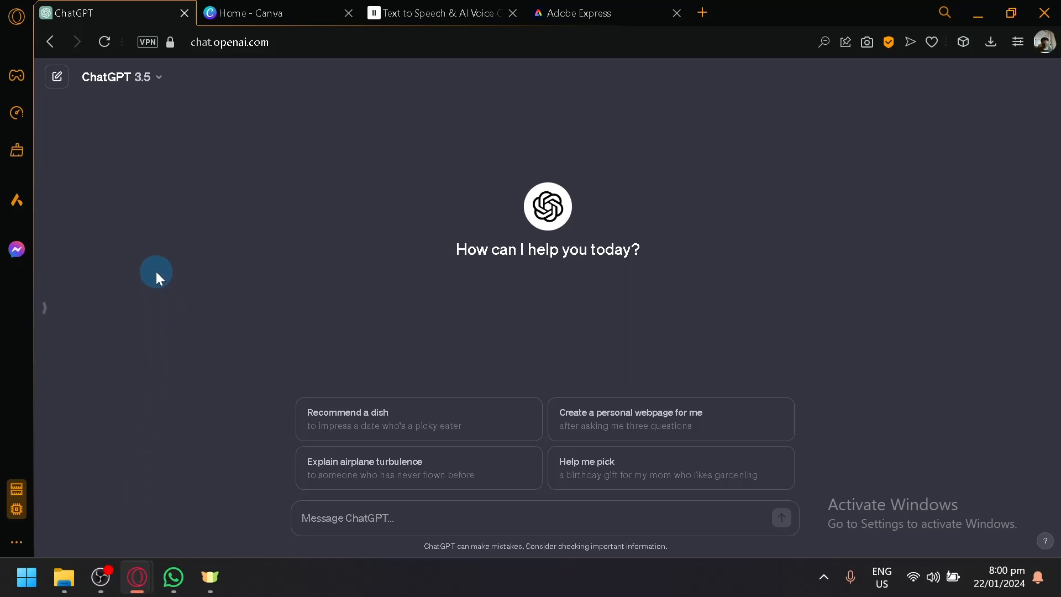
# Flip between Canva and ChatGPT, check ElevenLabs' Josh voice page, then reach Adobe Express's Animate from audio.
pyautogui.click(264, 13)
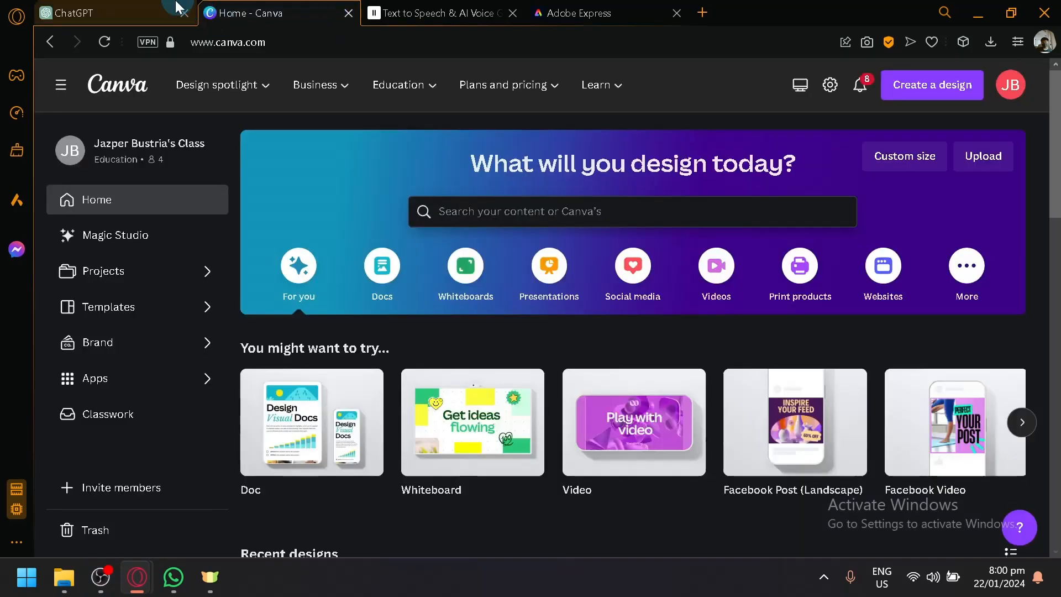
pyautogui.click(88, 12)
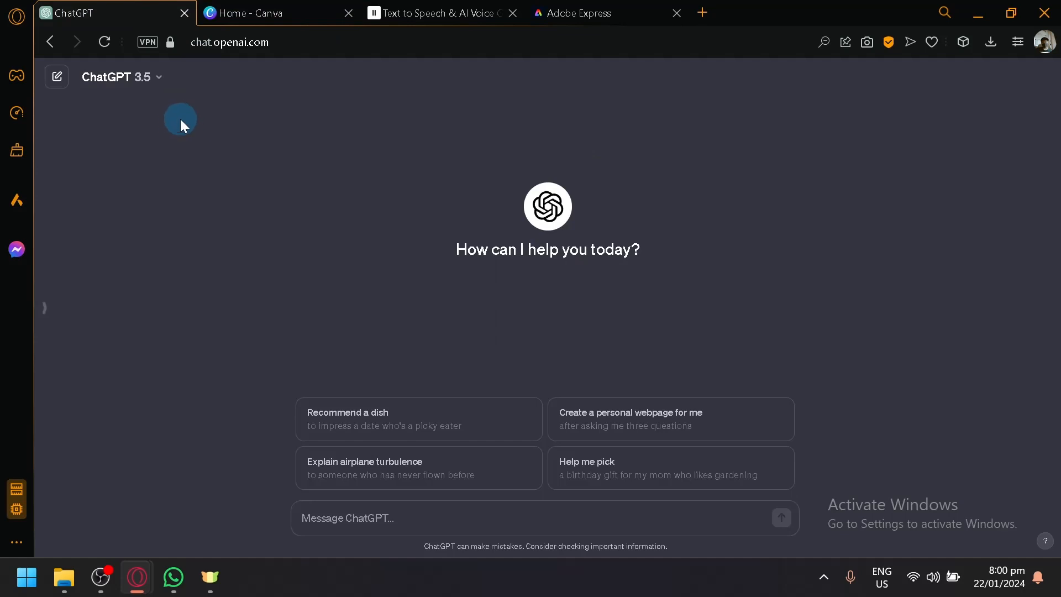
pyautogui.moveTo(224, 184)
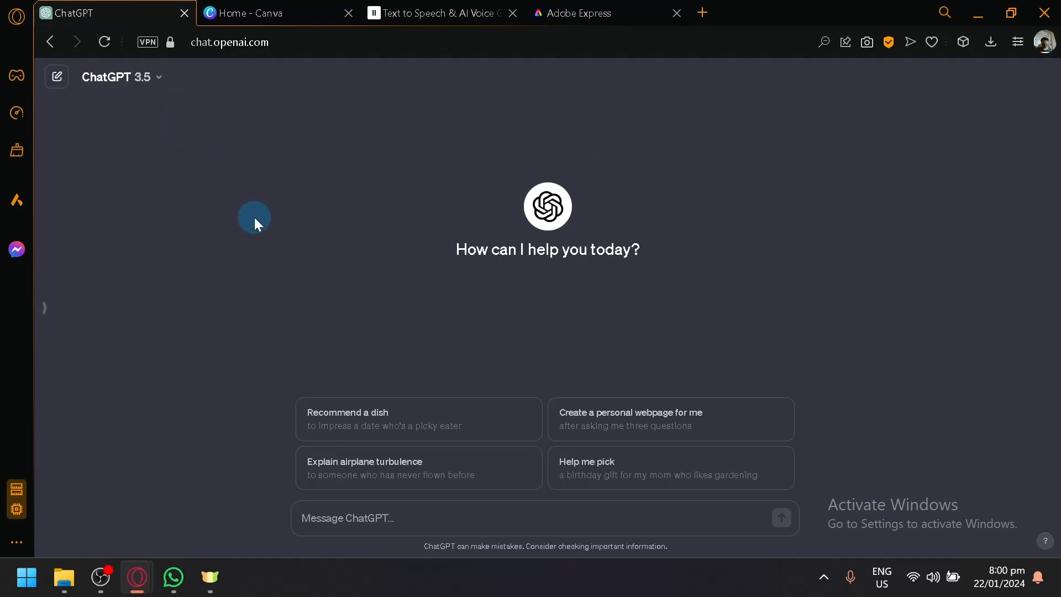
pyautogui.click(264, 13)
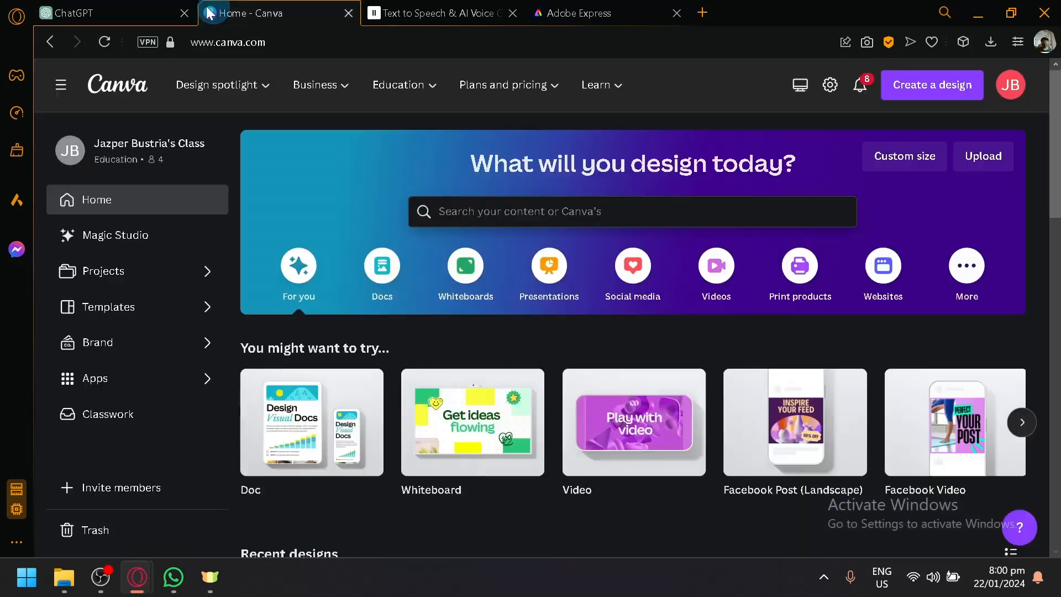
pyautogui.click(102, 12)
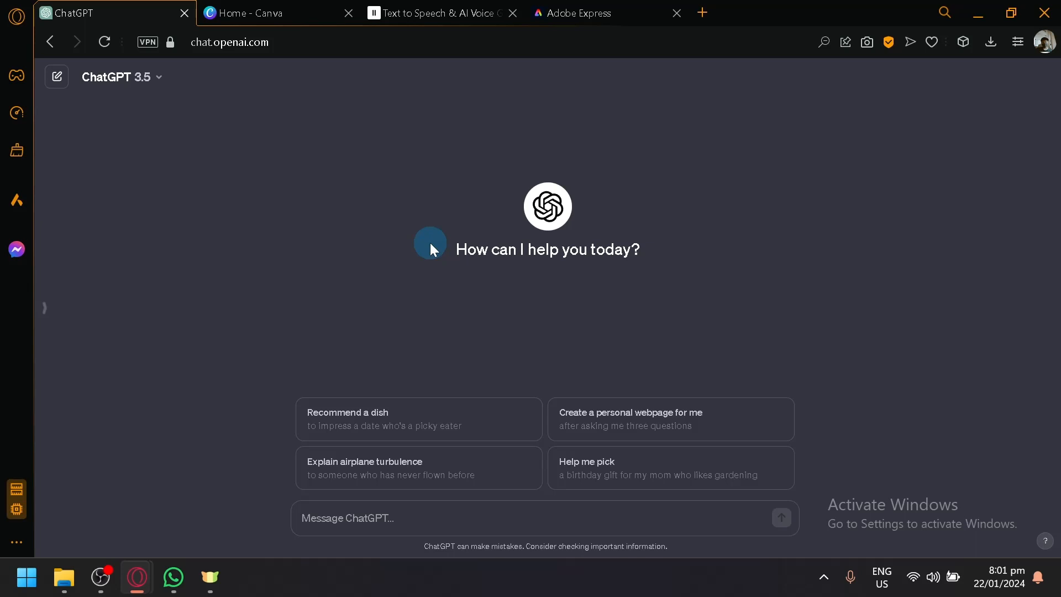
pyautogui.moveTo(416, 122)
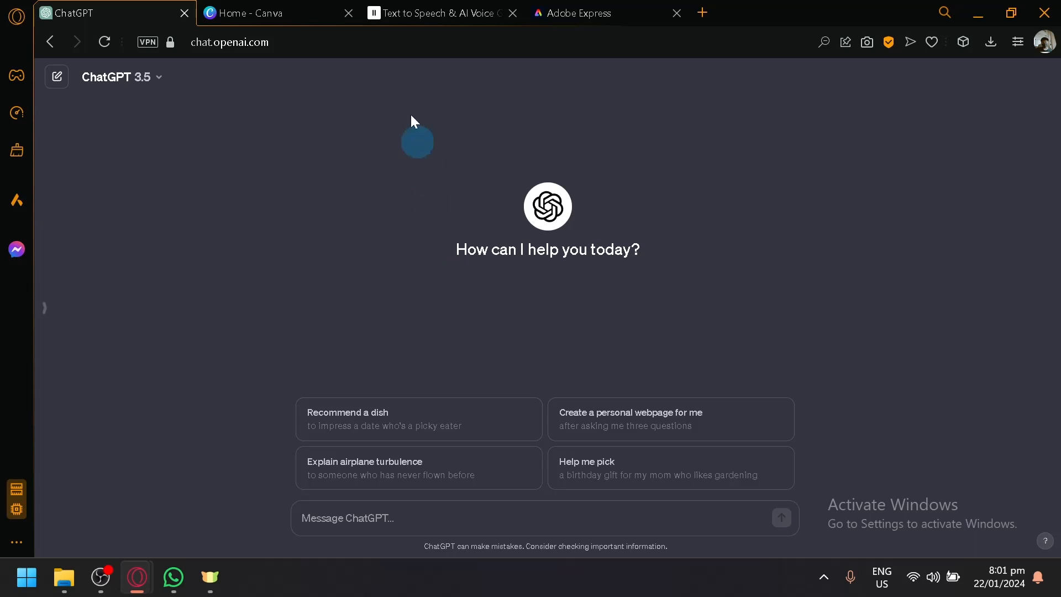
pyautogui.click(439, 13)
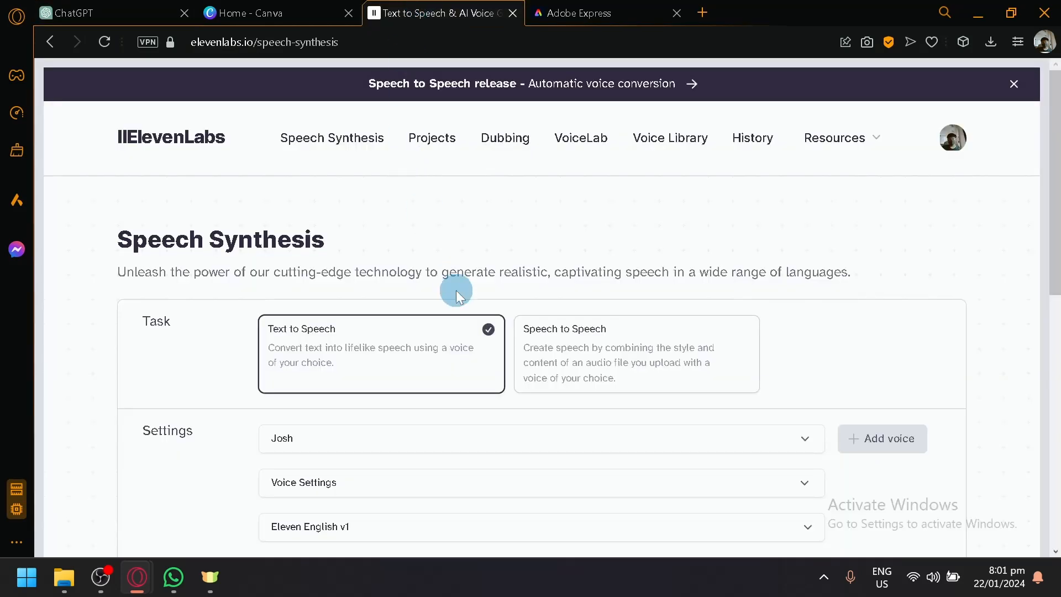
pyautogui.moveTo(502, 235)
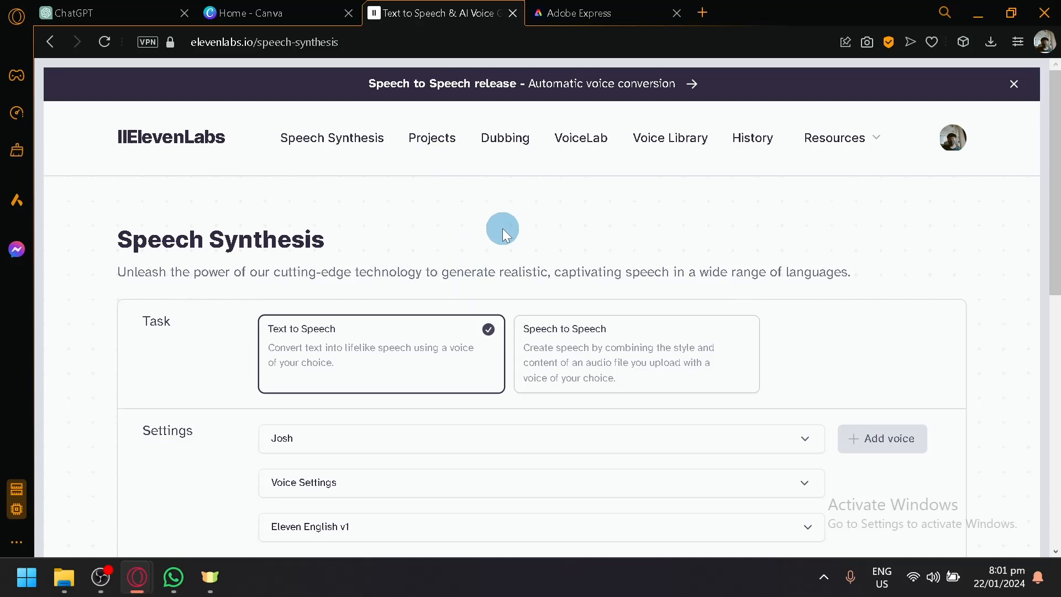
pyautogui.click(588, 12)
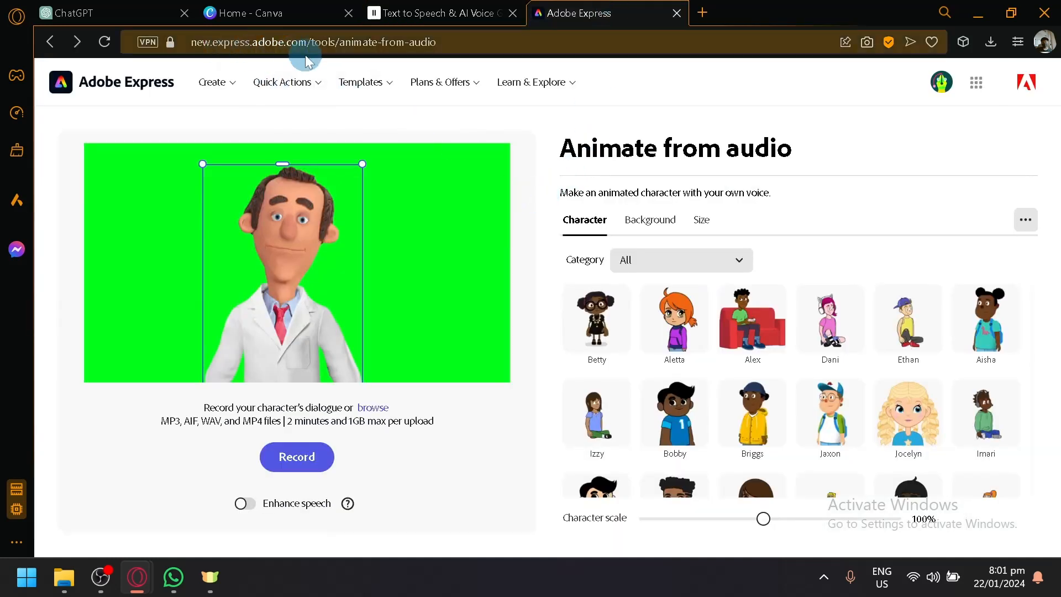
# Browse Adobe Express's character list and Background options without changes, then return to ChatGPT.
pyautogui.doubleClick(355, 42)
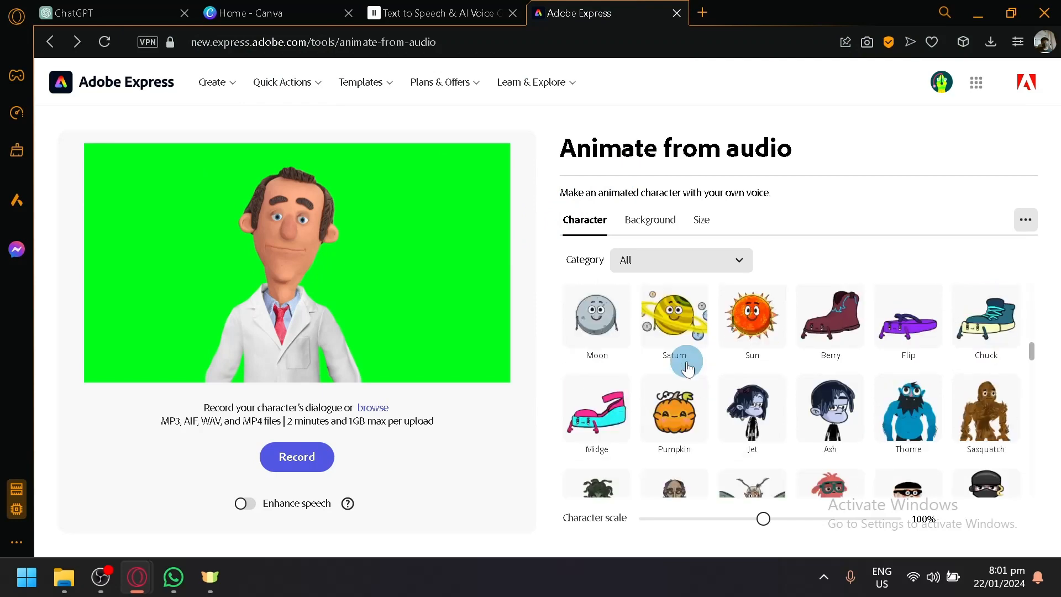
pyautogui.scroll(-3)
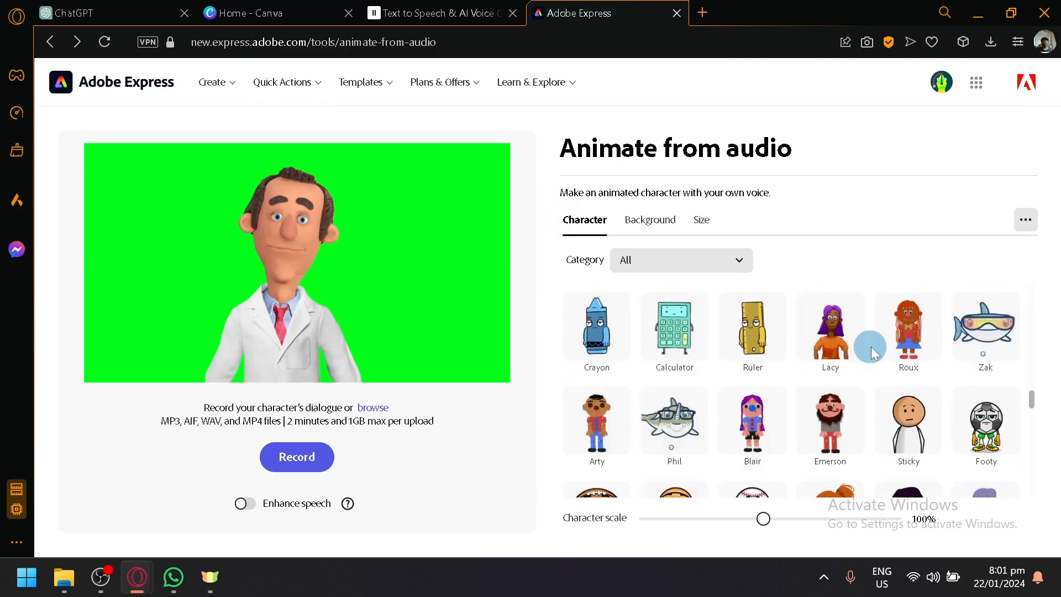
pyautogui.scroll(-3)
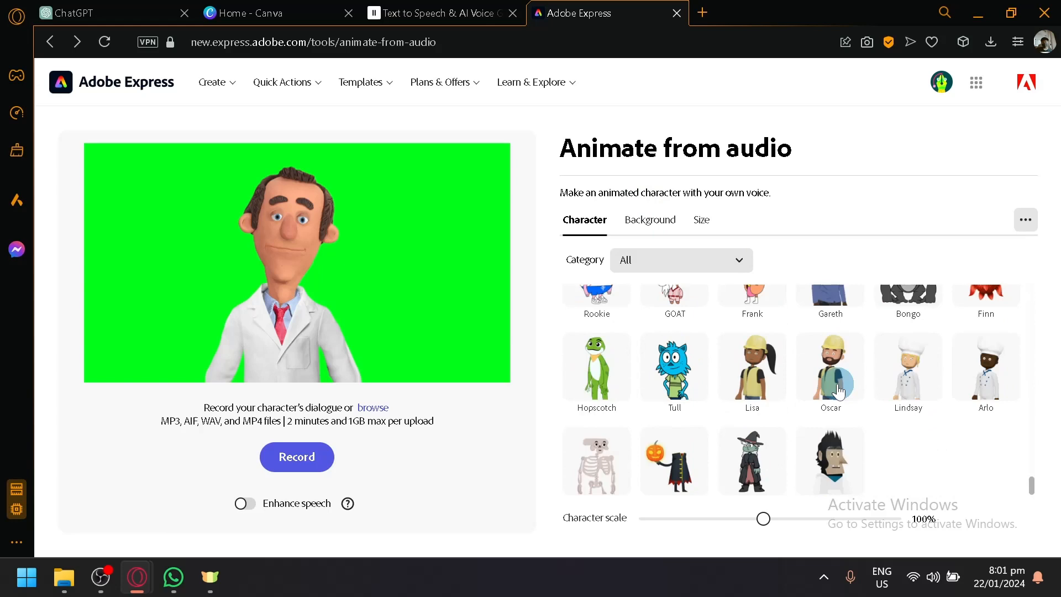
pyautogui.click(648, 220)
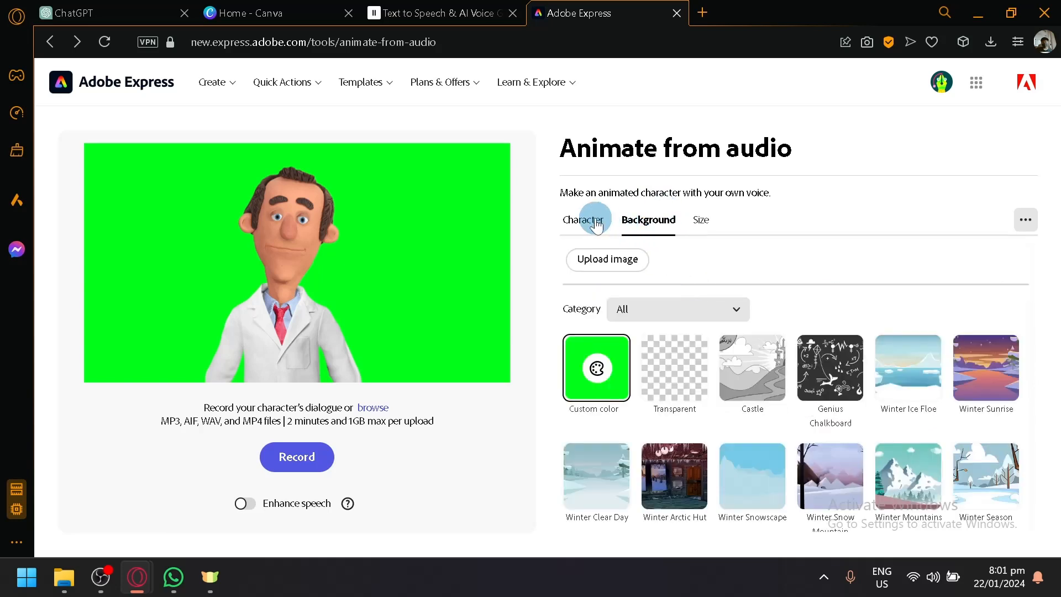
pyautogui.click(584, 219)
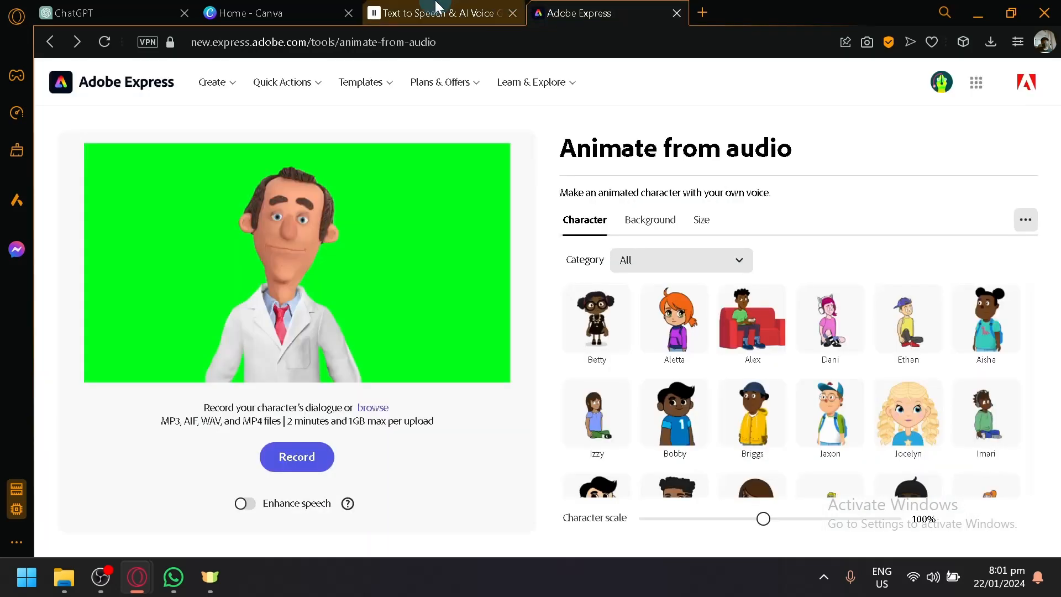
pyautogui.click(102, 13)
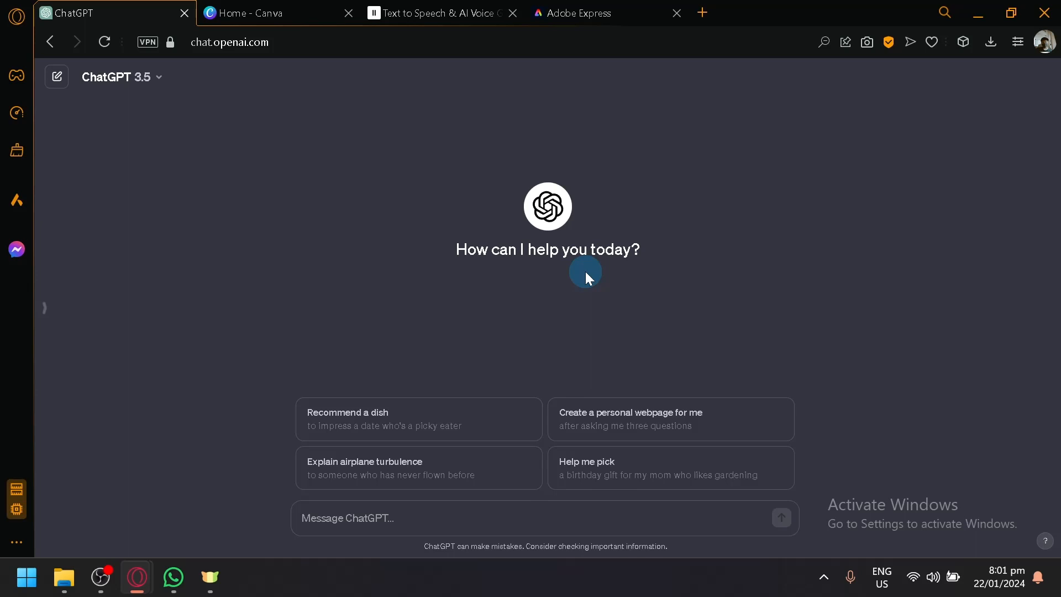
# Choose Robin, the girl with a basketball, as the Adobe Express character.
pyautogui.click(602, 13)
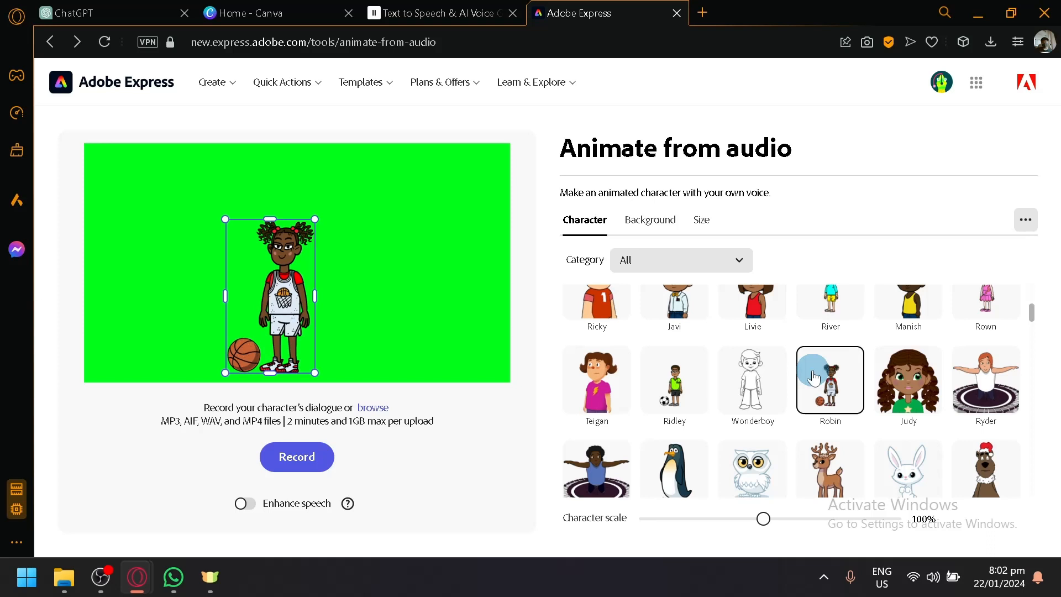
# Switch between ChatGPT and Adobe Express with Robin kept, ending on the empty ChatGPT chat.
pyautogui.click(101, 13)
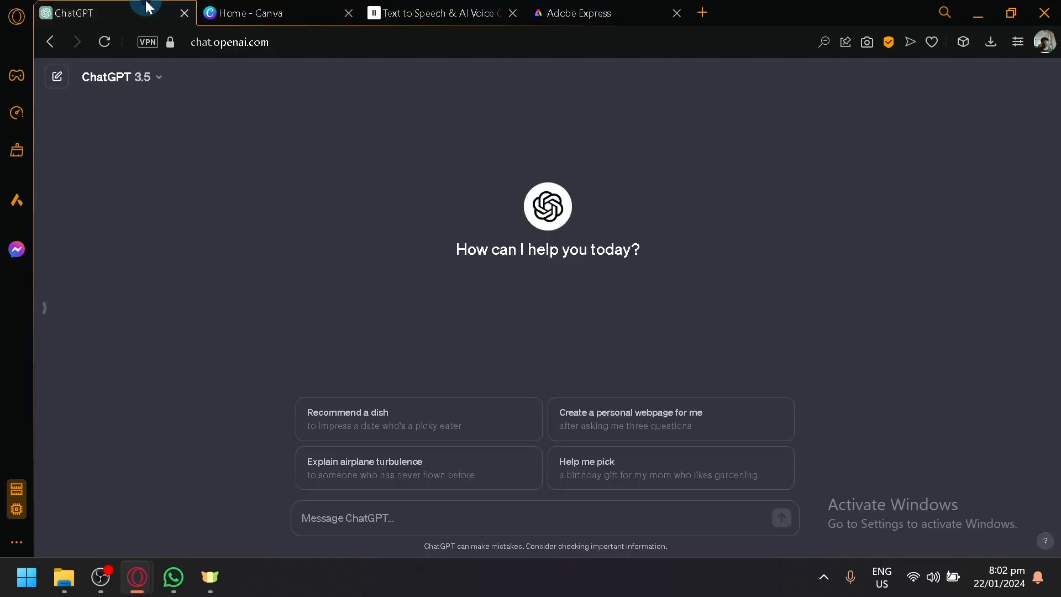
pyautogui.click(596, 13)
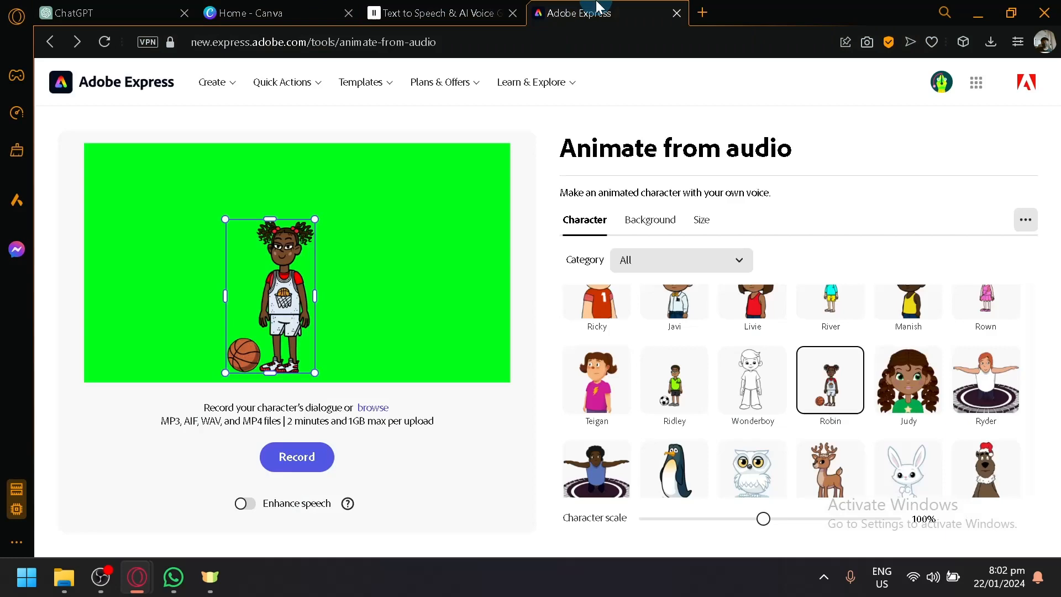
pyautogui.click(102, 13)
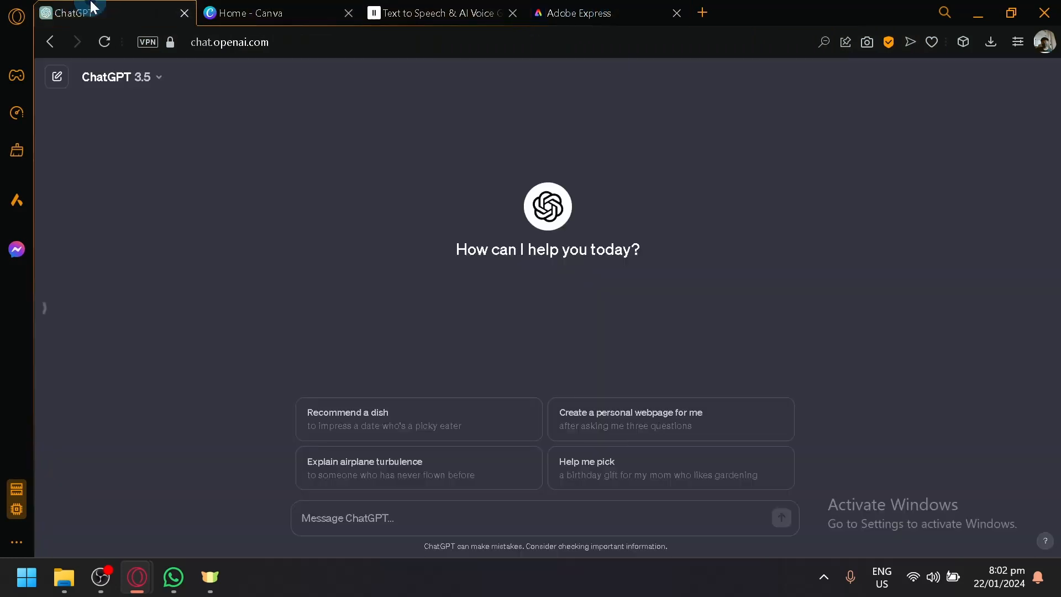
# Visit the Canva home page without changes, then go back to the ChatGPT chat.
pyautogui.click(264, 13)
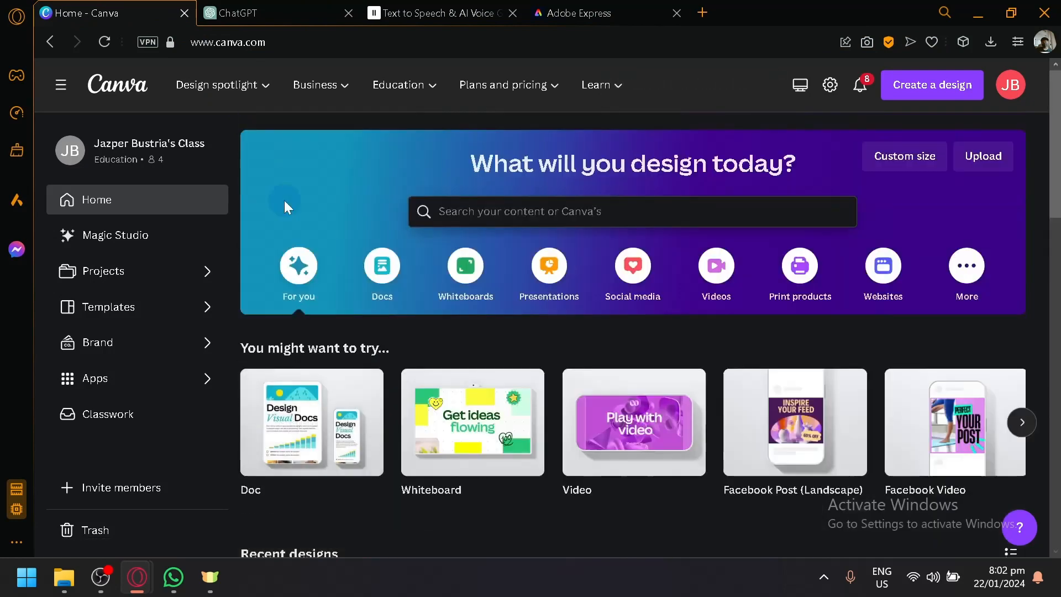
pyautogui.moveTo(452, 354)
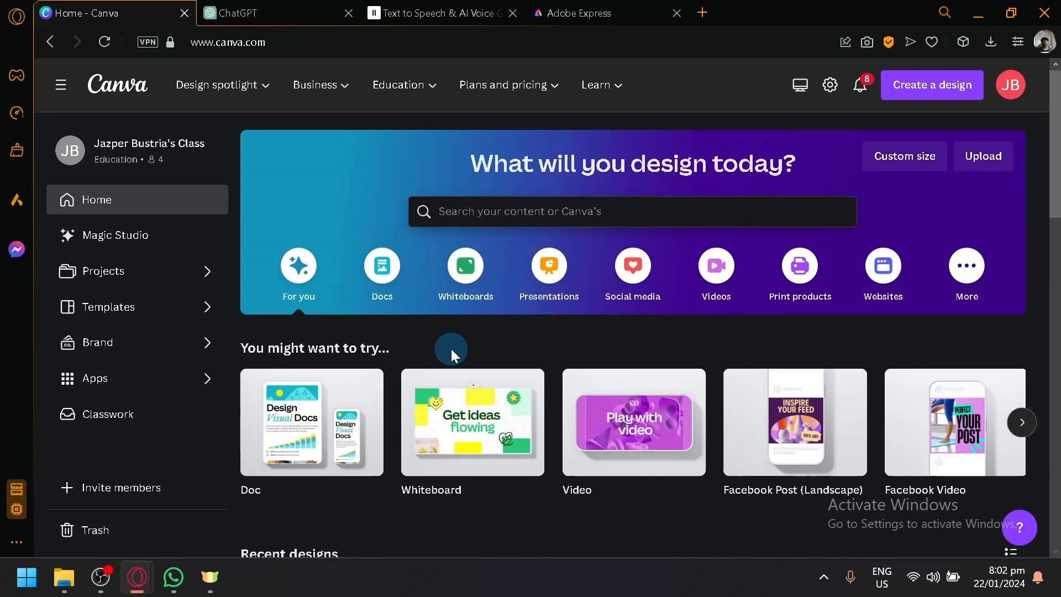
pyautogui.moveTo(465, 274)
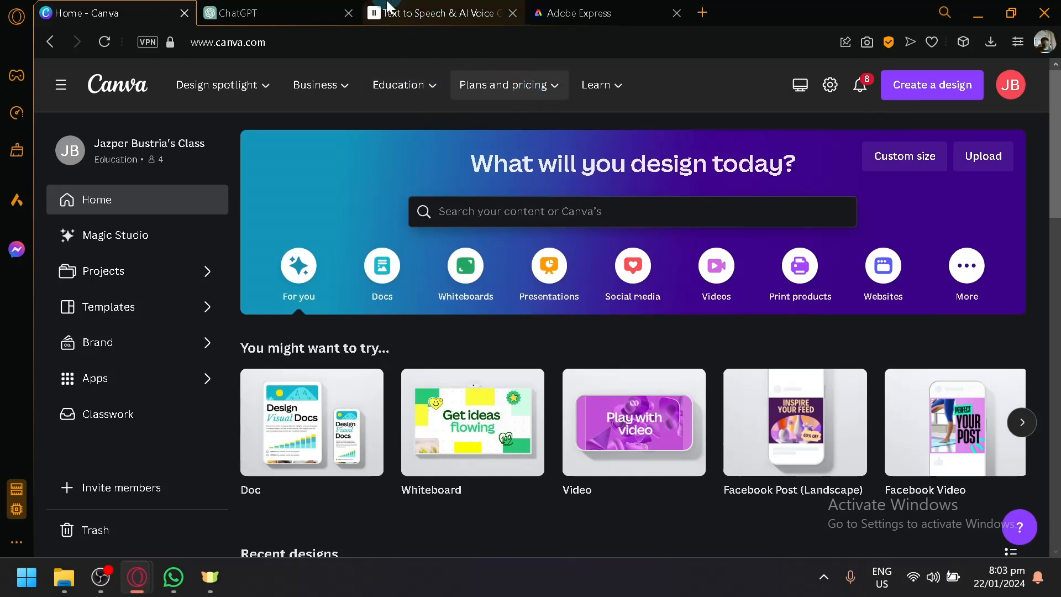
pyautogui.click(271, 13)
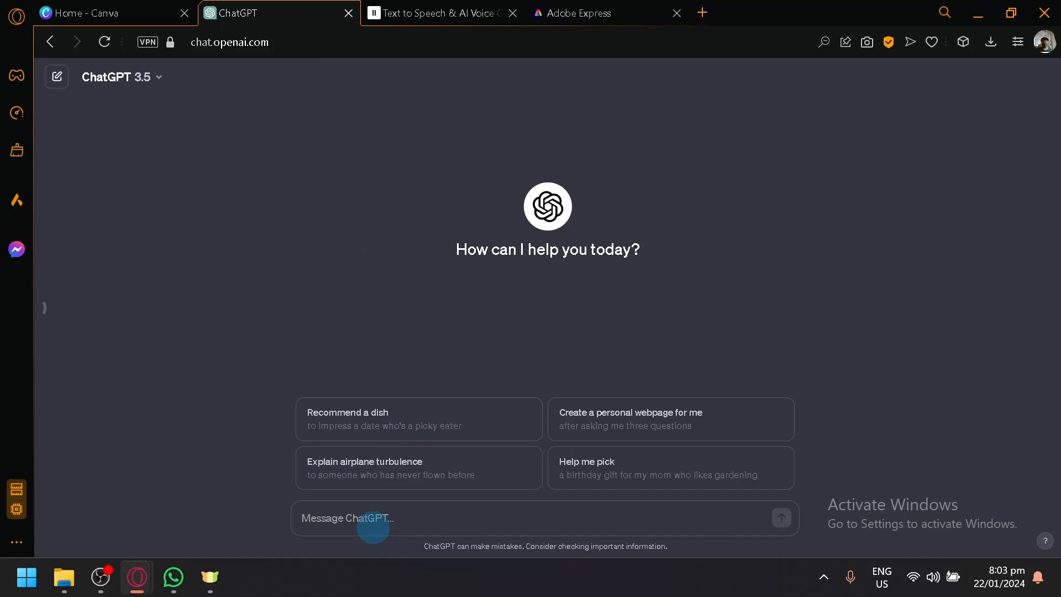
# Send ChatGPT a prompt for a fun-facts-about-space video script with a talking character.
pyautogui.write('Create a scr')
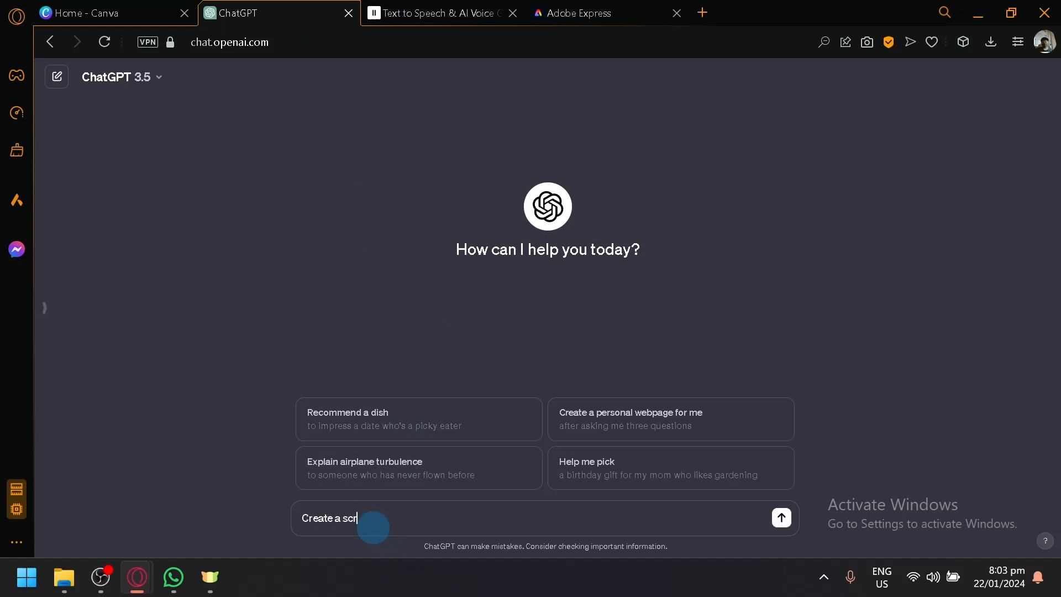
pyautogui.write('ipt about')
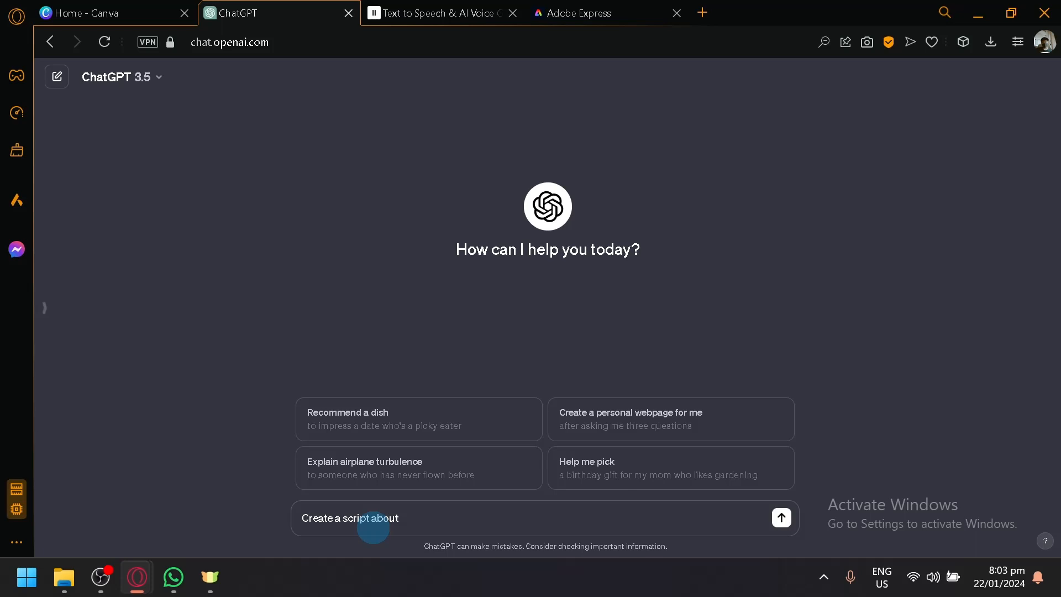
pyautogui.write('fun facts about space. This is a educationa')
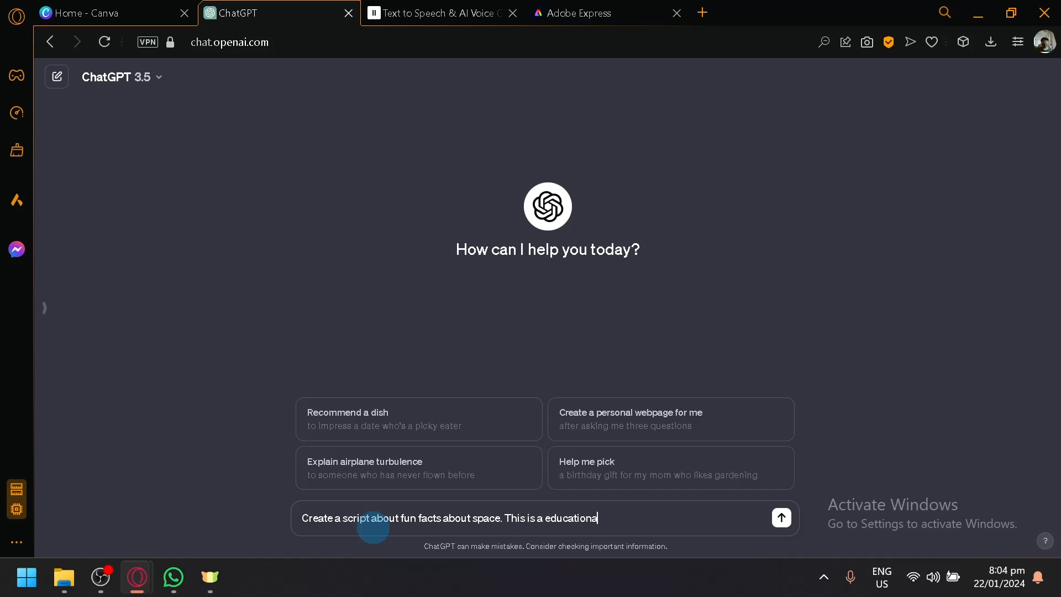
pyautogui.write('video and make a character that wi')
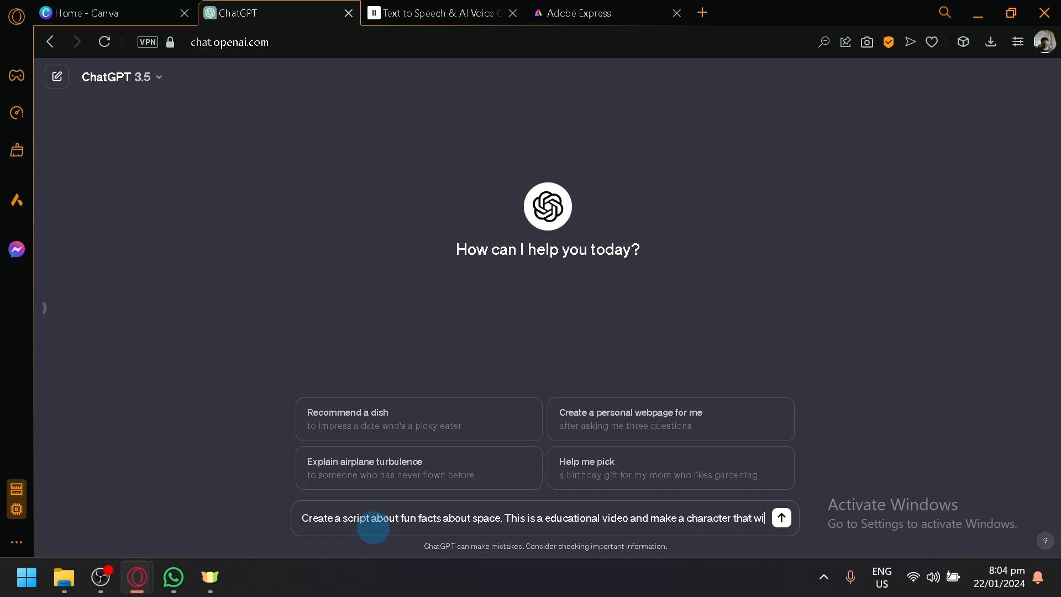
pyautogui.click(781, 518)
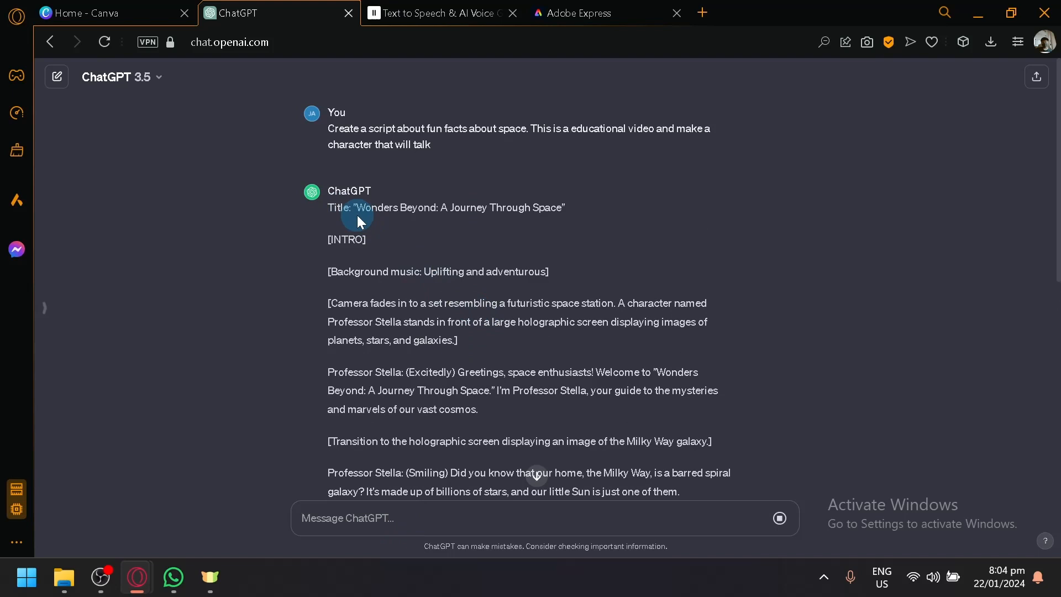
# Copy Professor Stella's opening greeting from the Wonders Beyond script and switch to ElevenLabs.
pyautogui.scroll(-3)
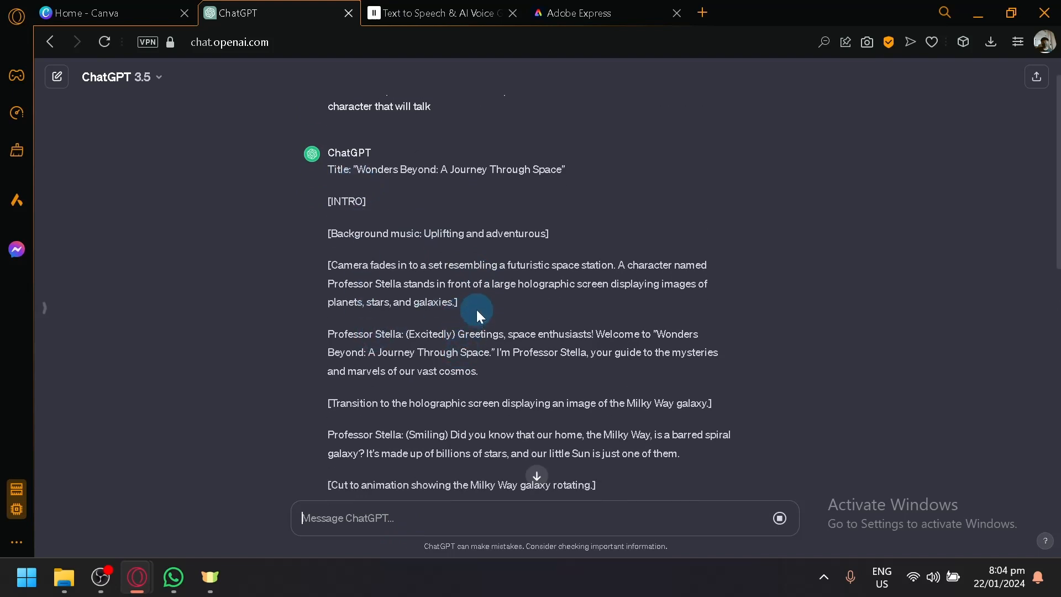
pyautogui.moveTo(328, 265); pyautogui.dragTo(457, 302)
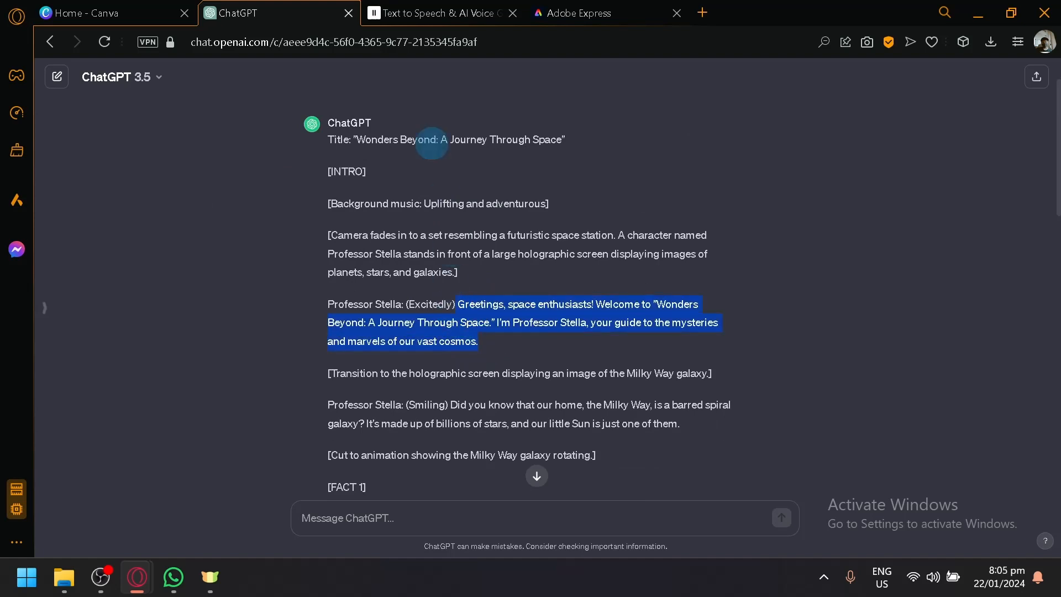
pyautogui.click(440, 13)
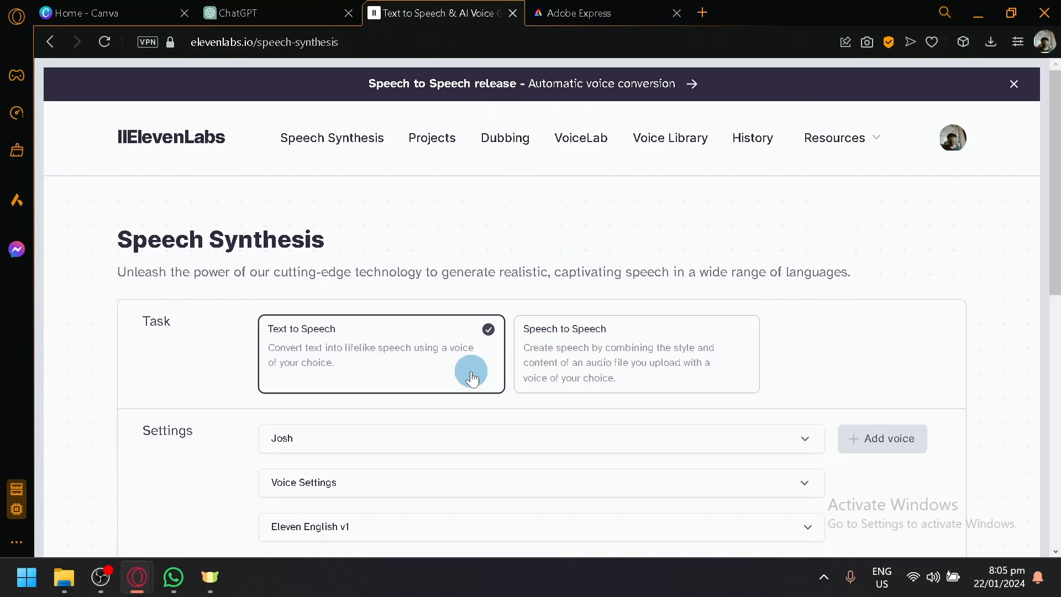
# Paste Professor Stella's greeting into ElevenLabs' Text field and browse the voice list.
pyautogui.scroll(-3)
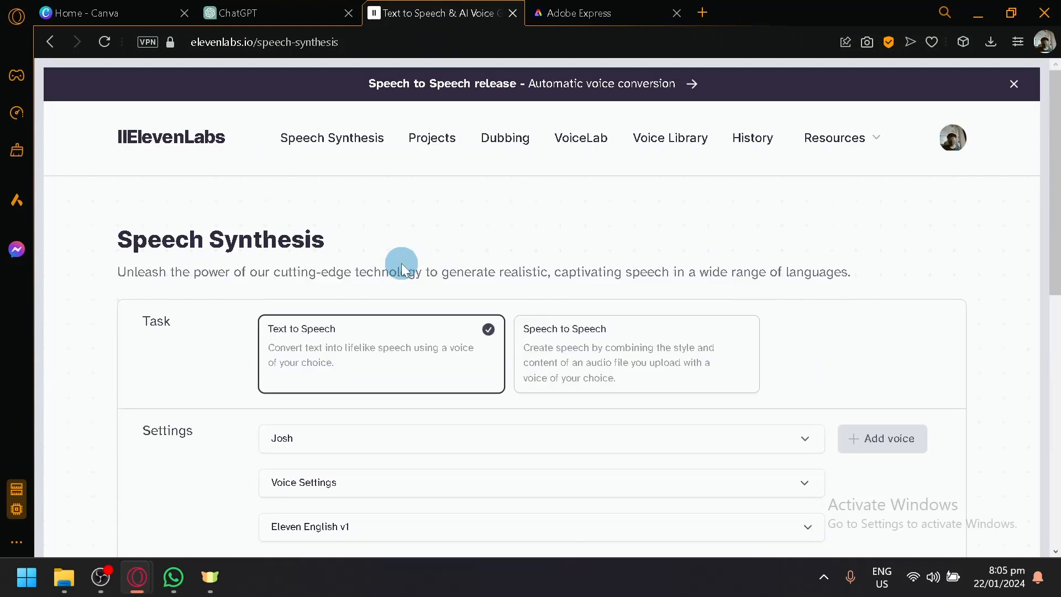
pyautogui.moveTo(862, 194)
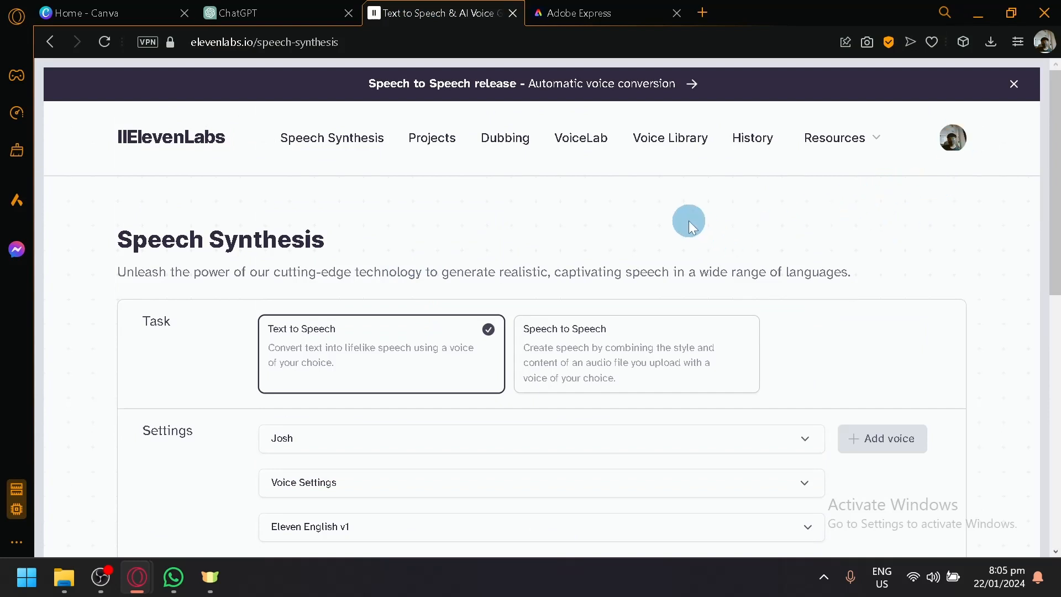
pyautogui.scroll(-3)
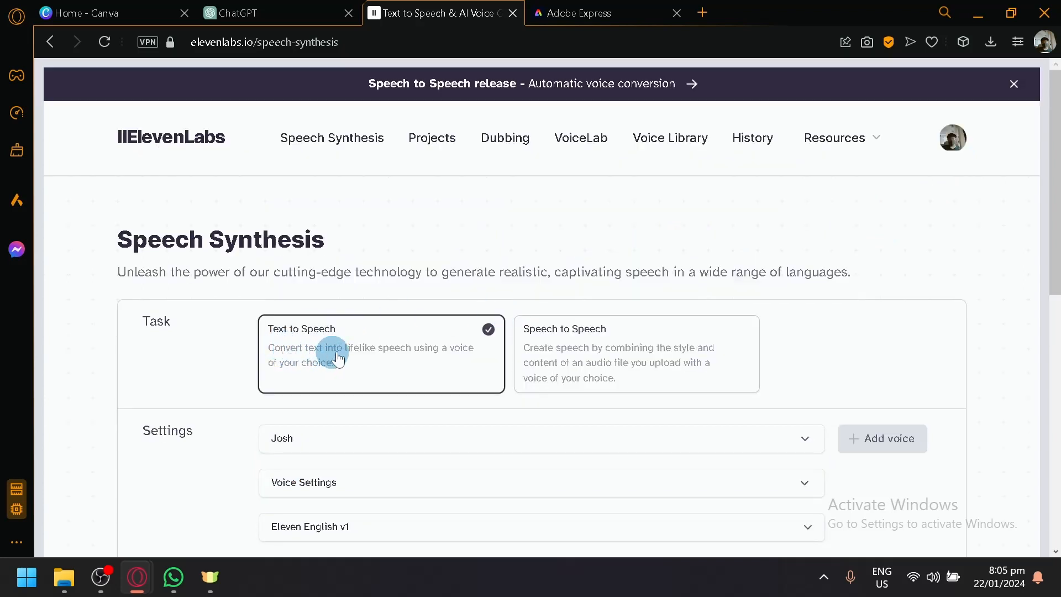
pyautogui.moveTo(600, 301)
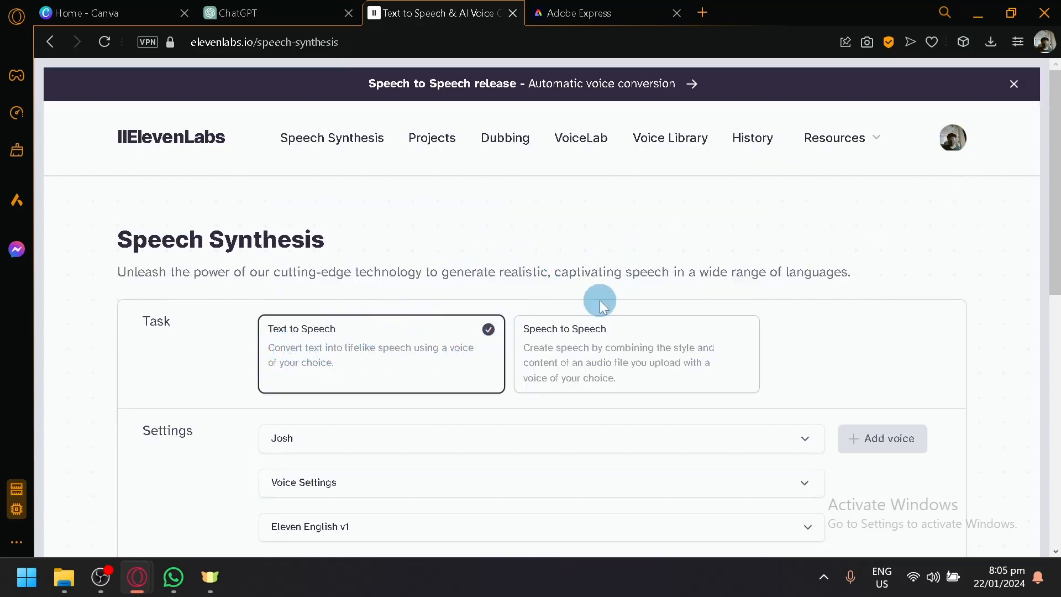
pyautogui.moveTo(626, 342)
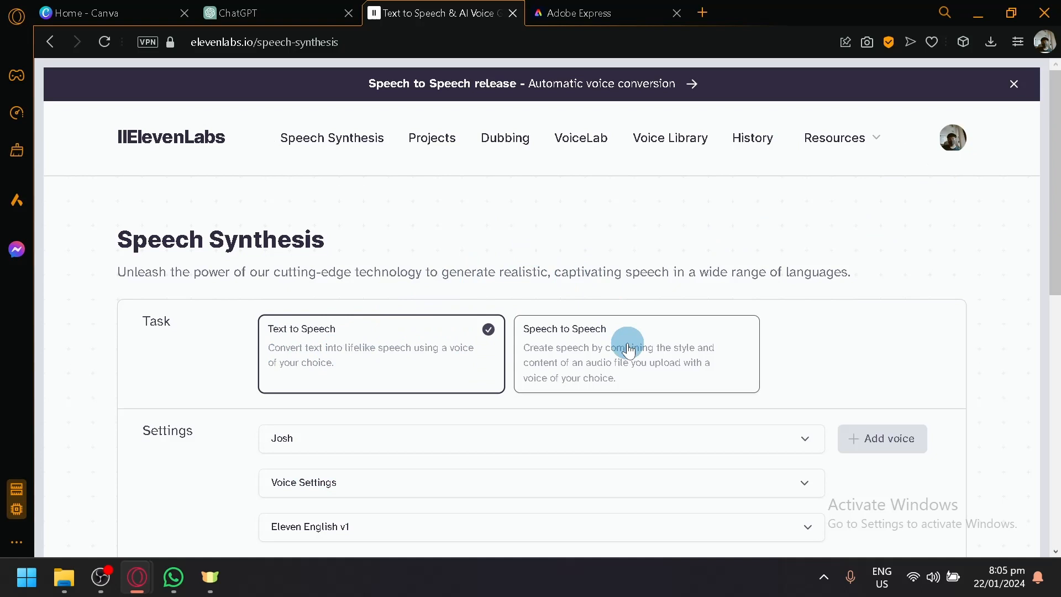
pyautogui.moveTo(641, 318)
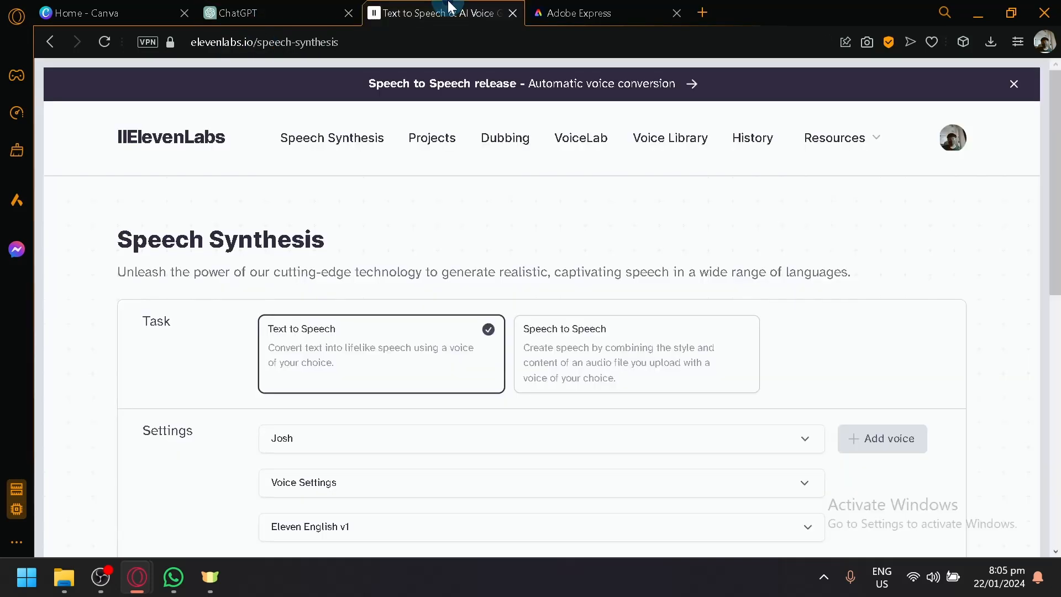
pyautogui.scroll(-3)
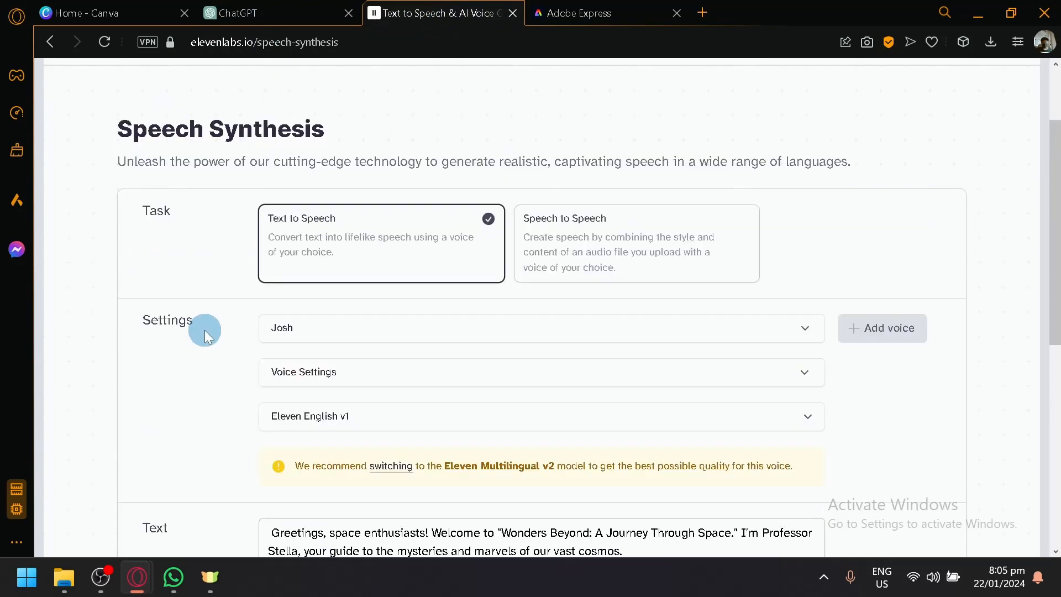
pyautogui.scroll(-3)
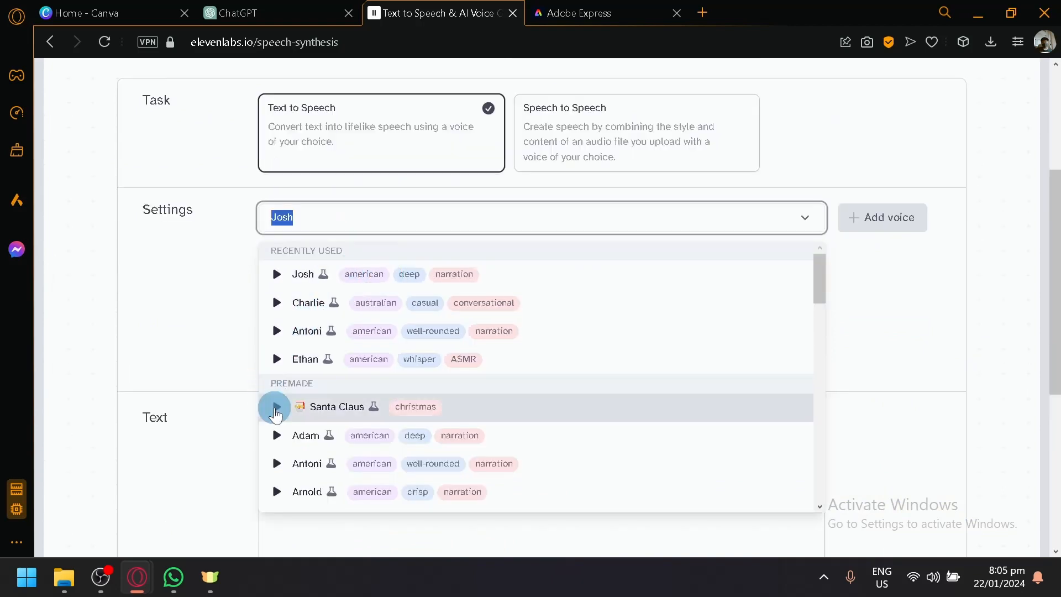
pyautogui.moveTo(275, 407)
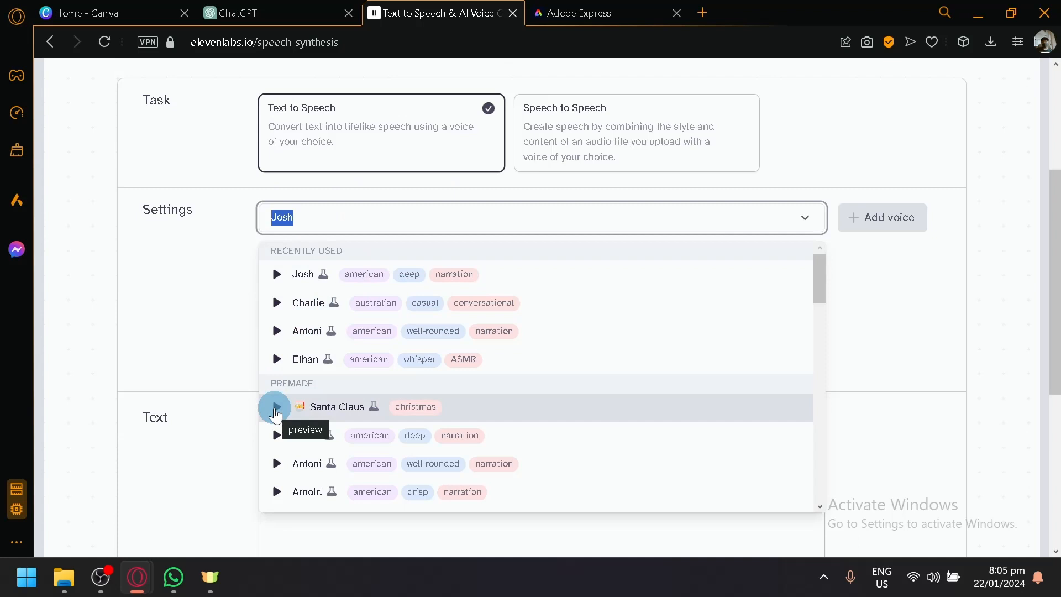
# Play previews of the Santa Claus and Gigi voices while Josh stays selected.
pyautogui.click(275, 407)
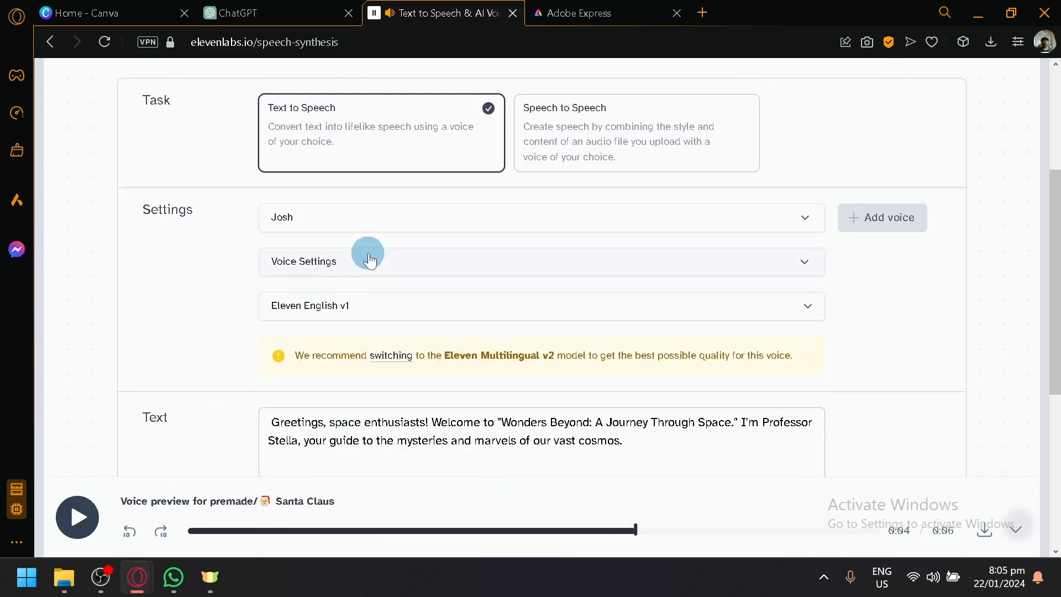
pyautogui.click(542, 218)
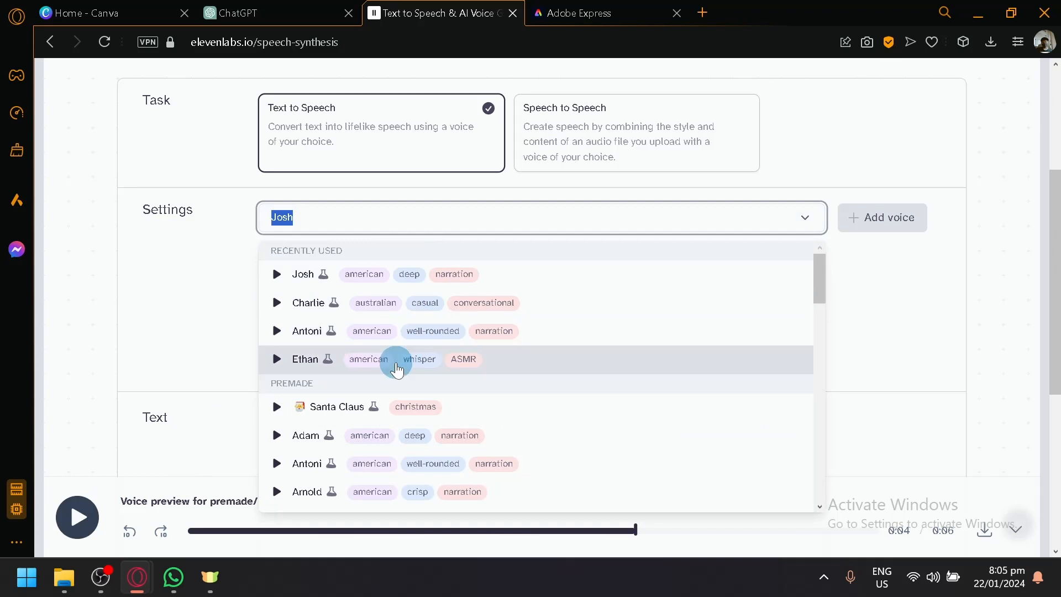
pyautogui.moveTo(373, 292)
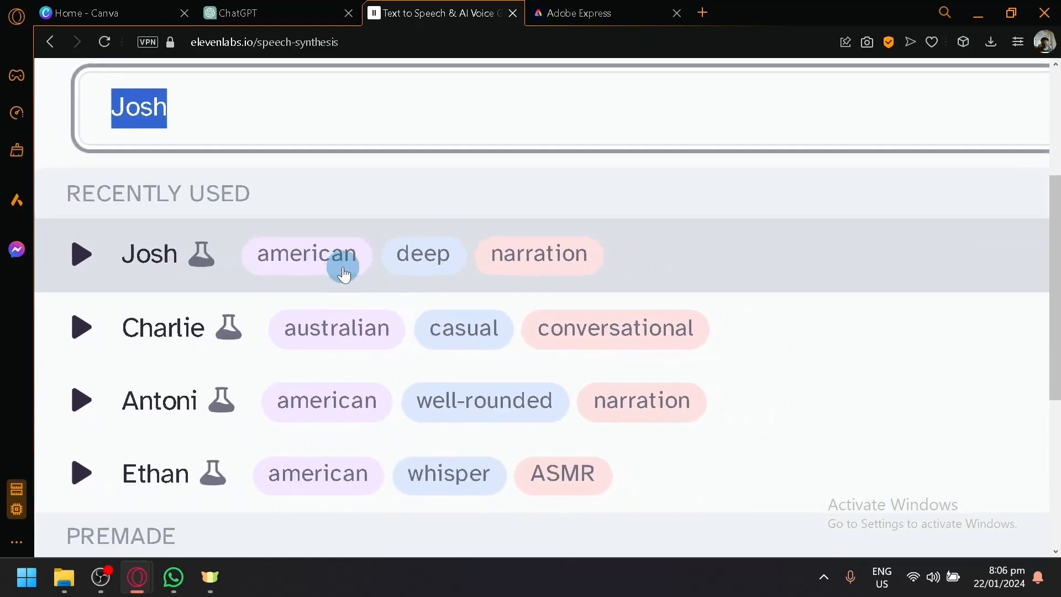
pyautogui.moveTo(307, 262)
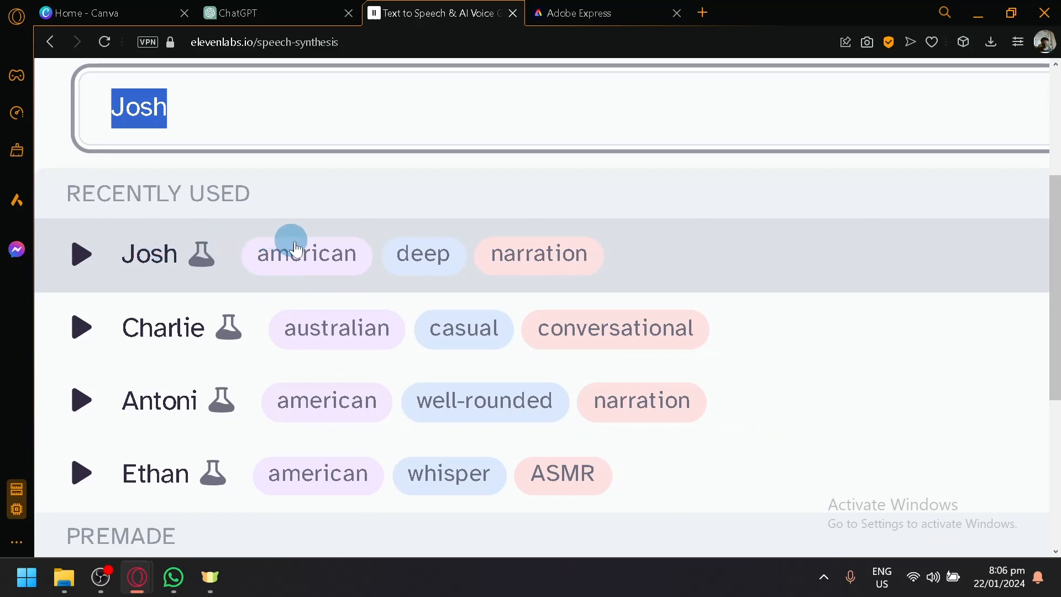
pyautogui.moveTo(423, 270)
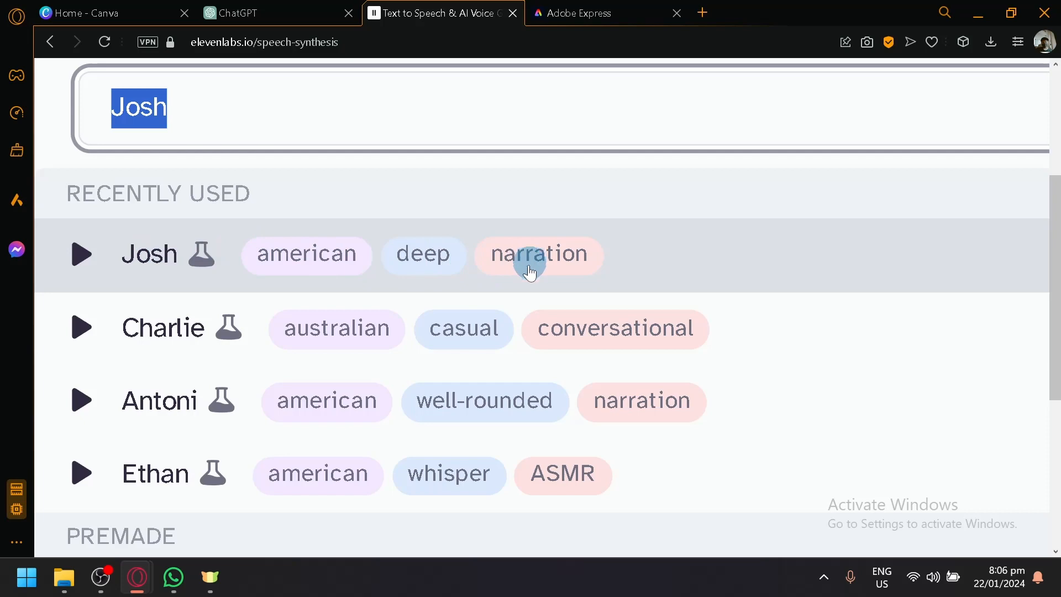
pyautogui.scroll(-3)
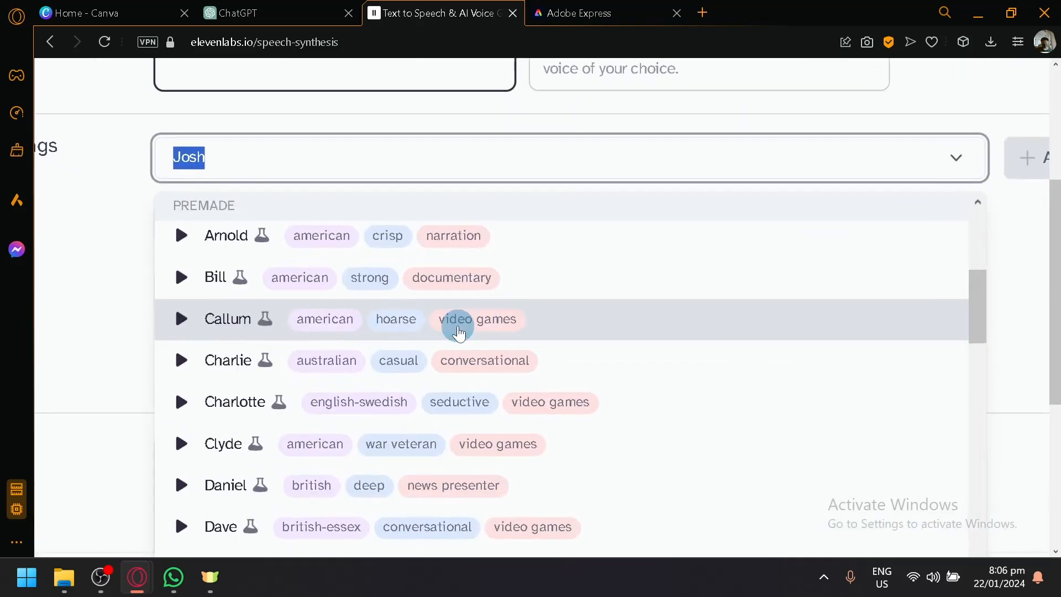
pyautogui.scroll(-3)
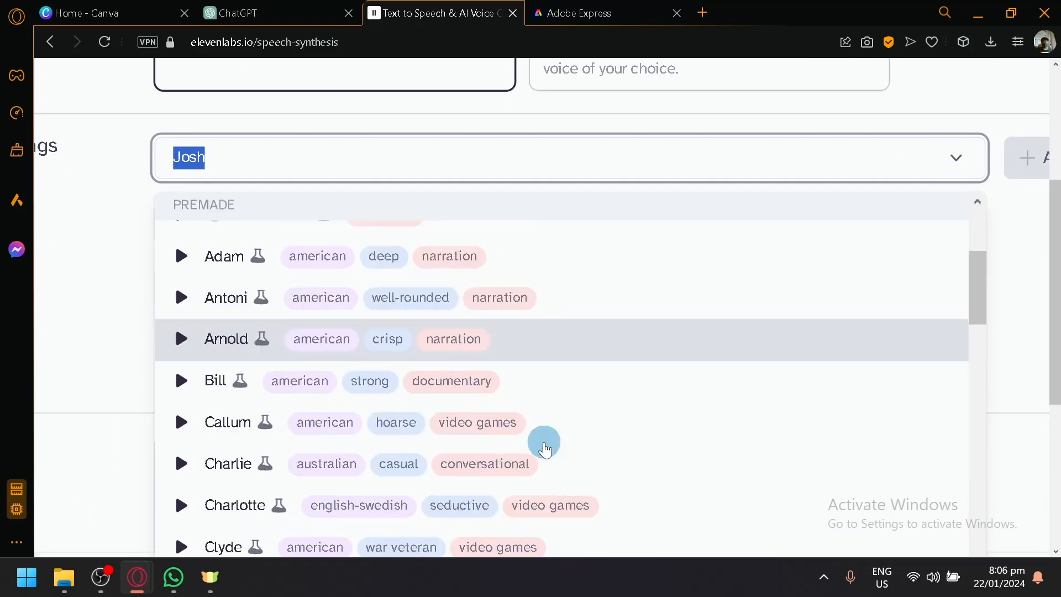
pyautogui.scroll(-3)
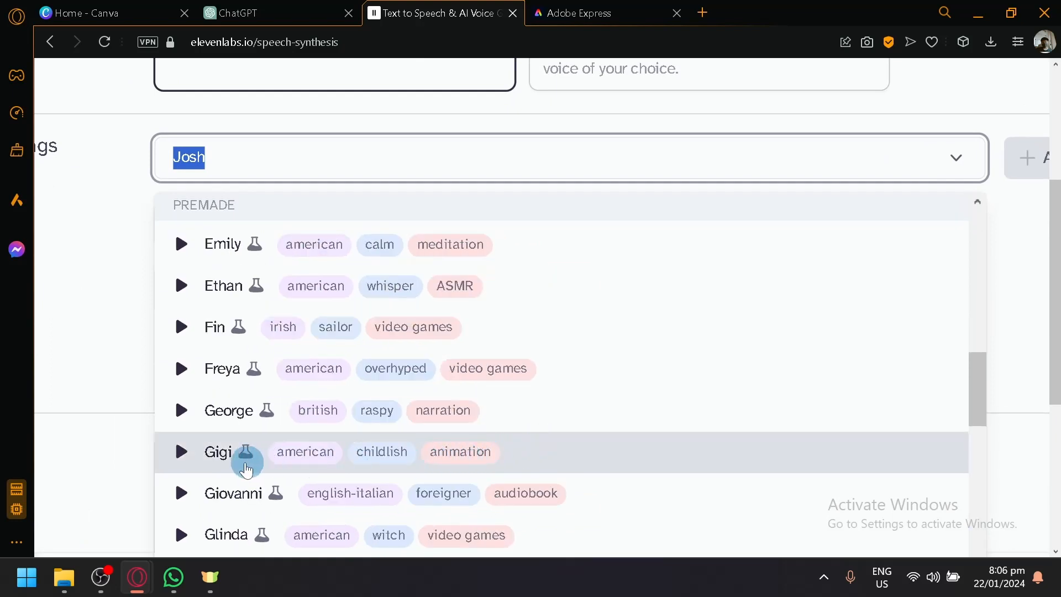
pyautogui.moveTo(313, 461)
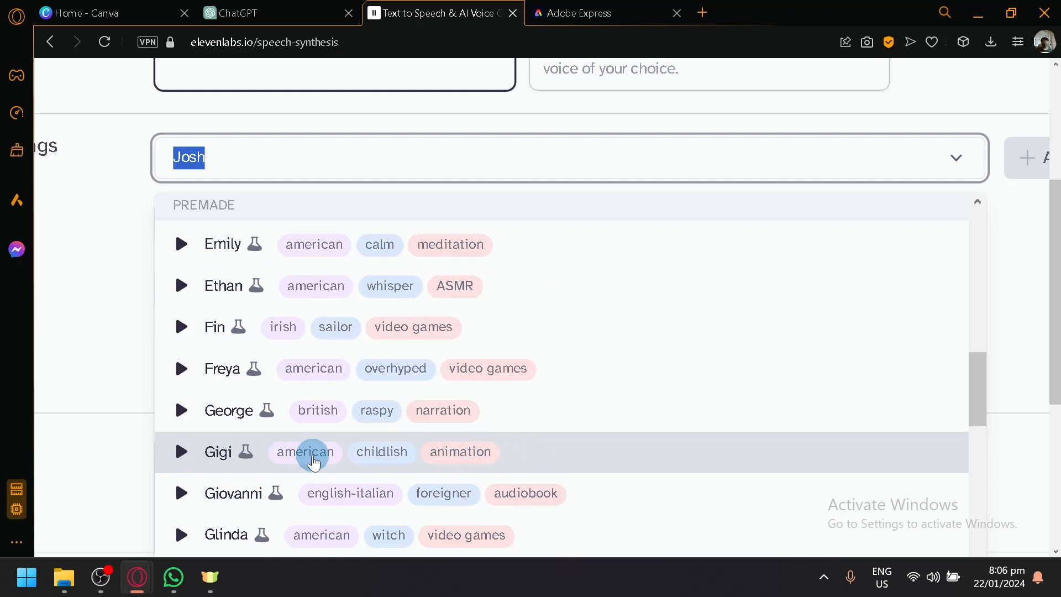
pyautogui.moveTo(183, 452)
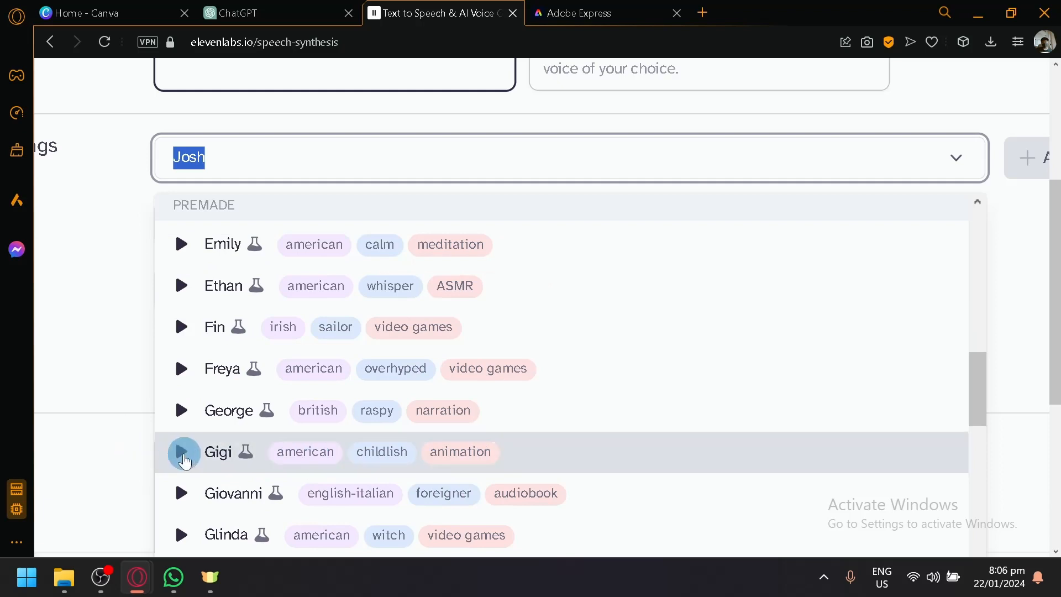
pyautogui.click(182, 453)
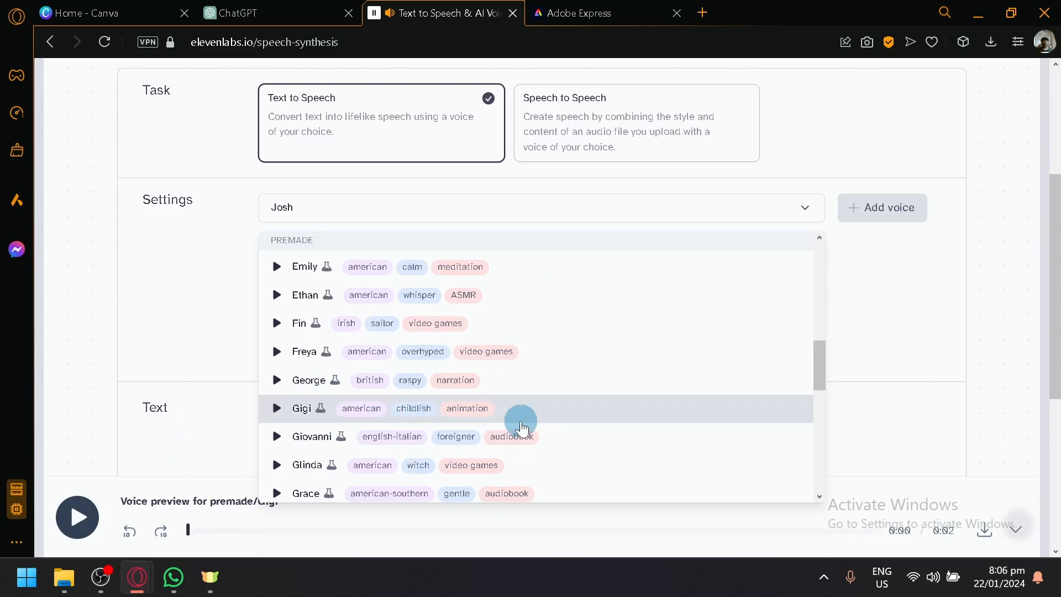
# Choose Gigi, lower its Stability, and set Clarity + Similarity Enhancement to 61%.
pyautogui.click(302, 408)
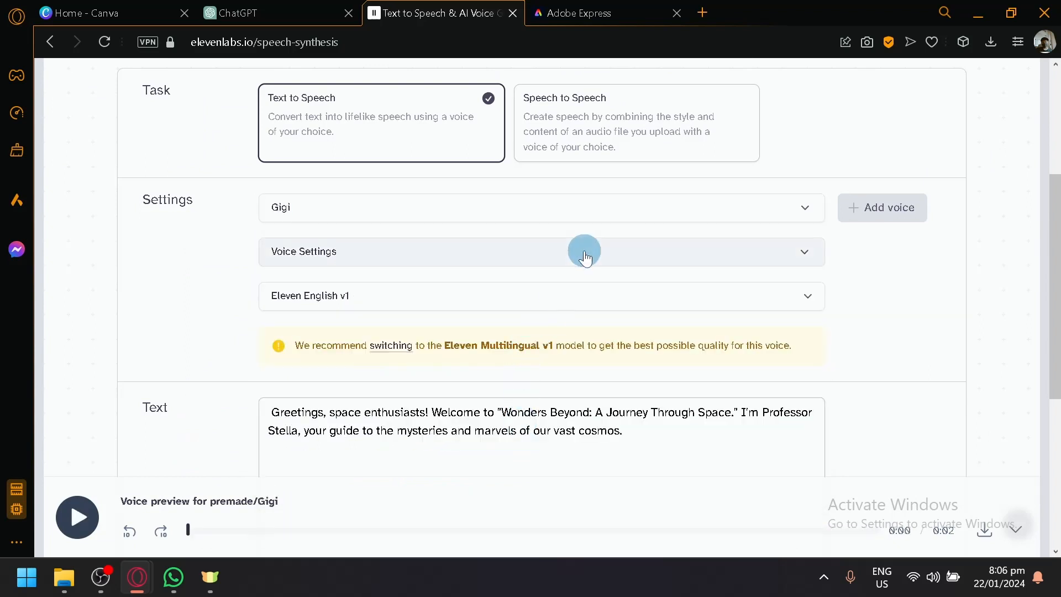
pyautogui.click(585, 251)
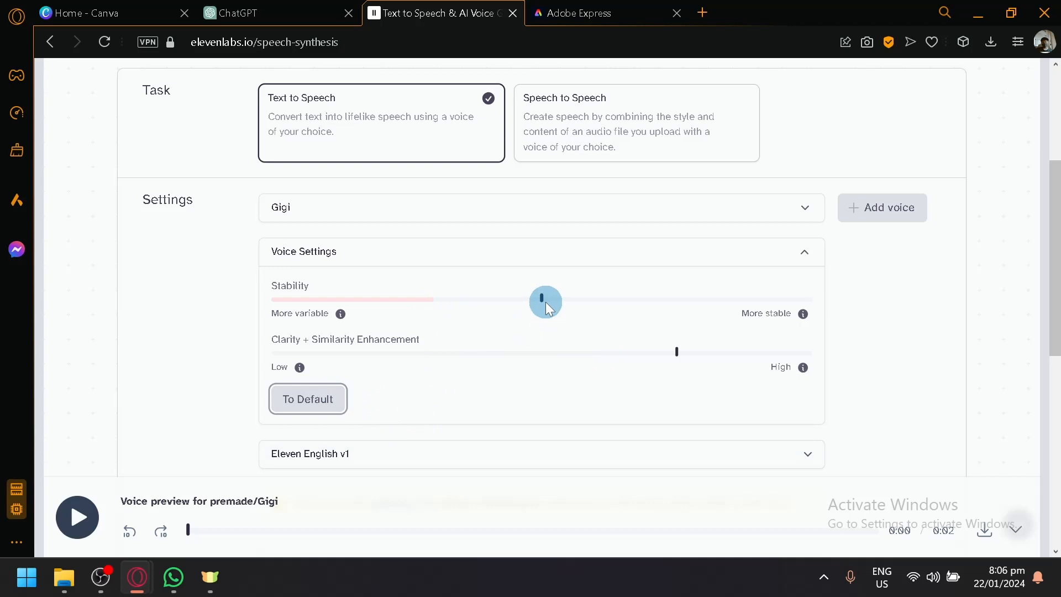
pyautogui.moveTo(545, 298); pyautogui.dragTo(434, 299)
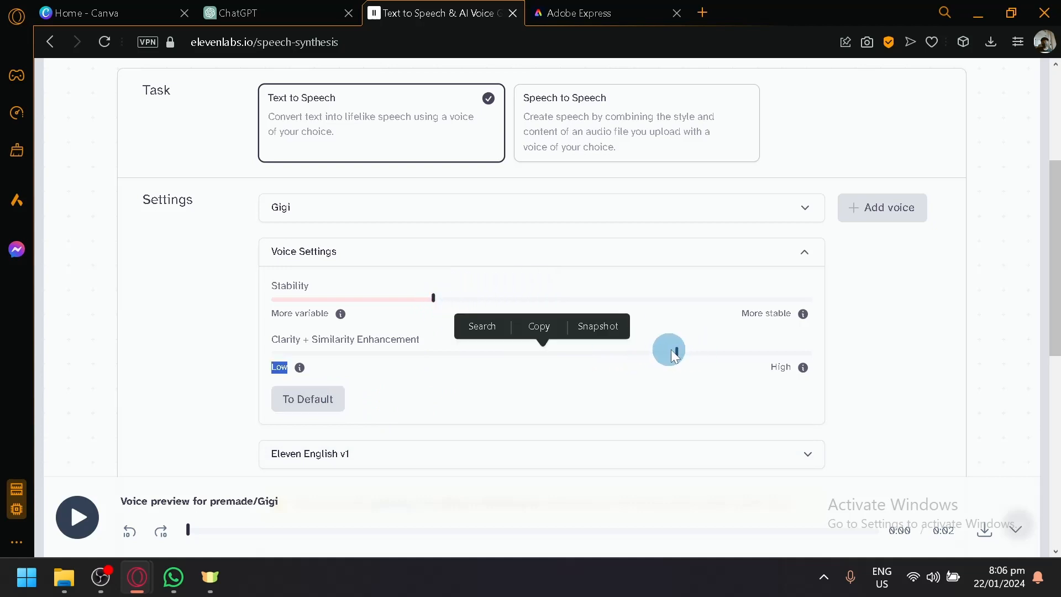
pyautogui.moveTo(670, 352); pyautogui.dragTo(602, 355)
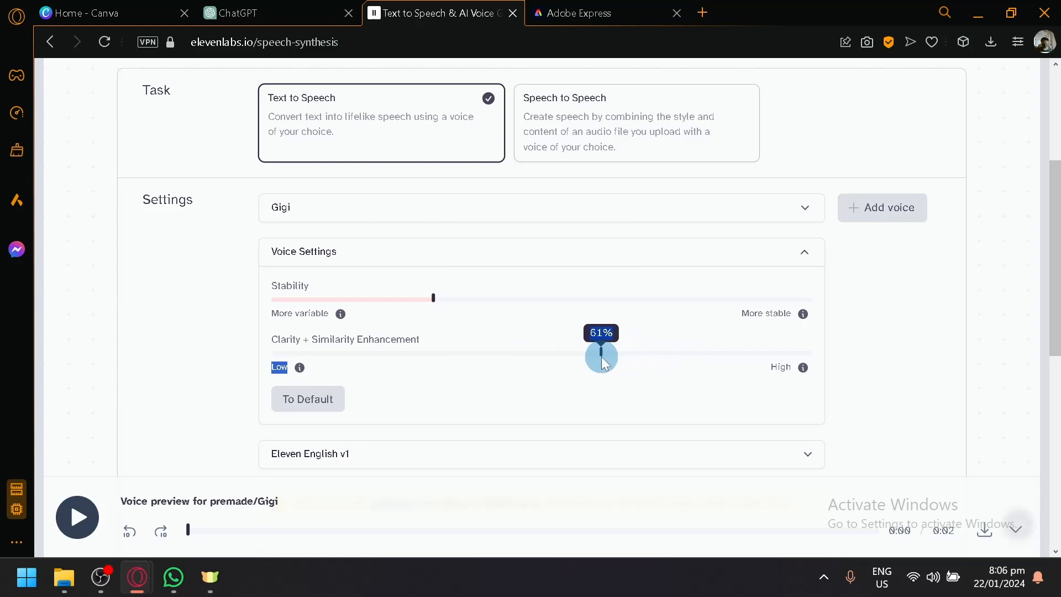
pyautogui.scroll(-3)
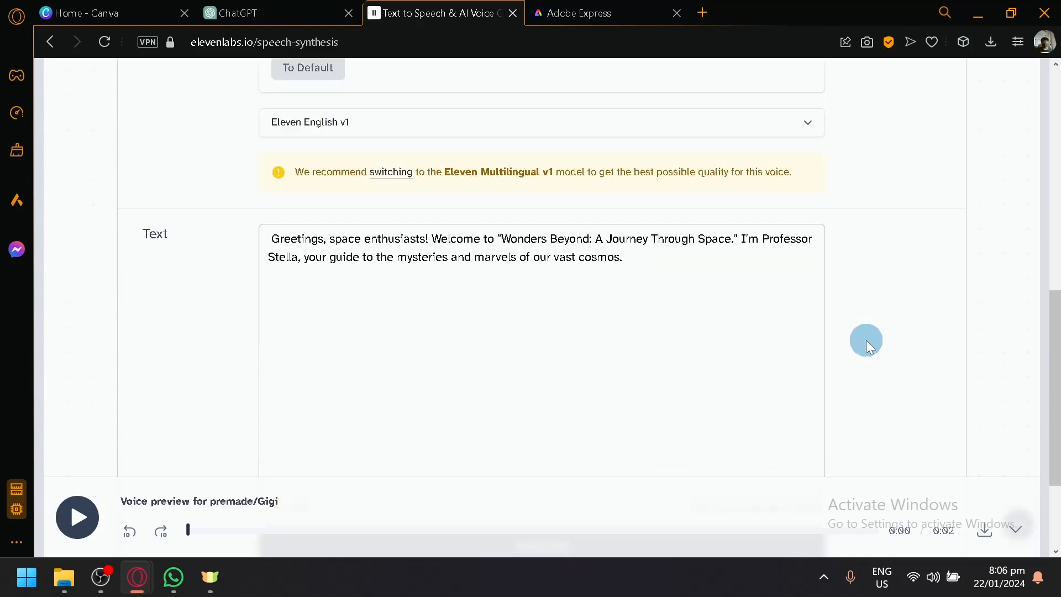
# Generate the 11-second Gigi narration of Professor Stella's greeting and play it back.
pyautogui.click(541, 395)
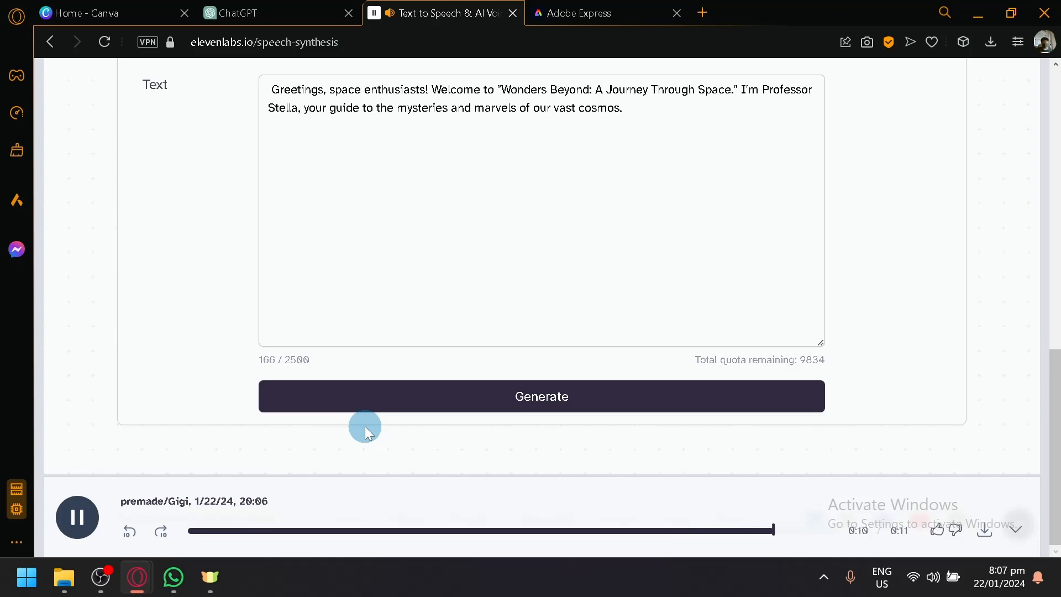
pyautogui.click(76, 517)
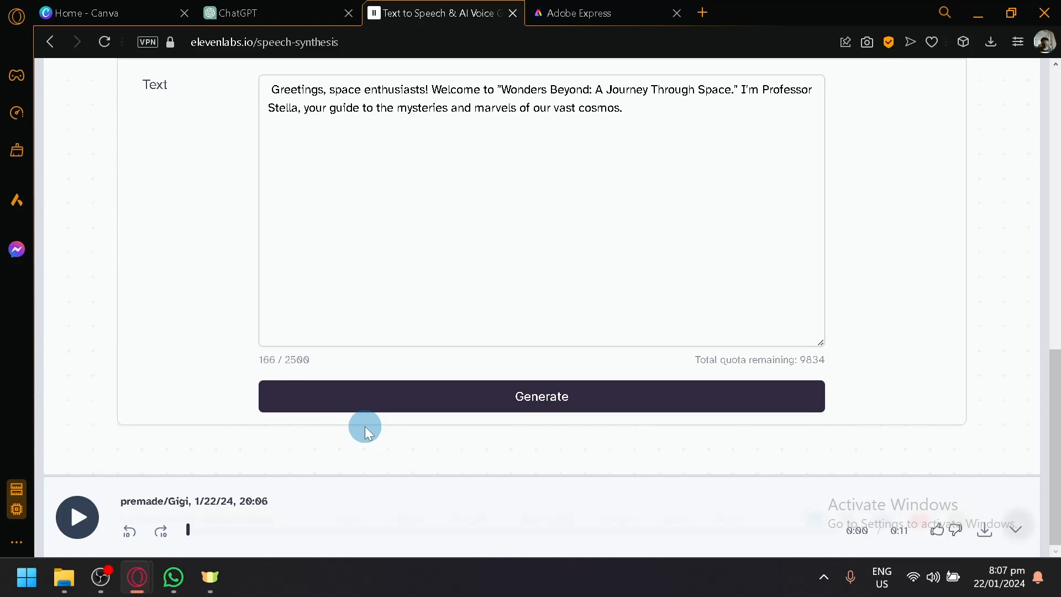
pyautogui.moveTo(330, 521)
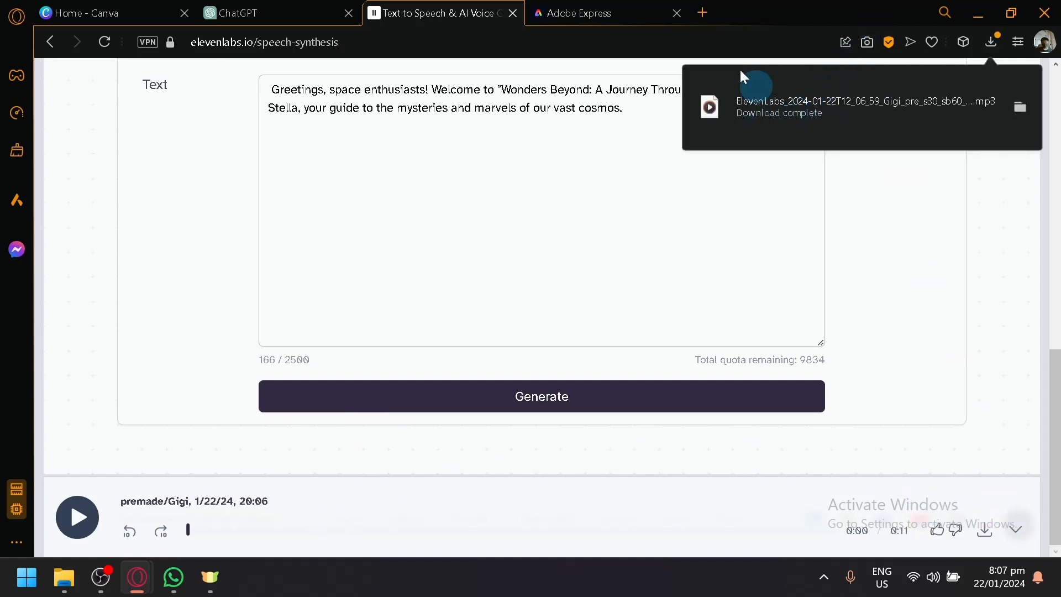
# In Adobe Express, pick Maria the astronaut as the animated character.
pyautogui.click(600, 13)
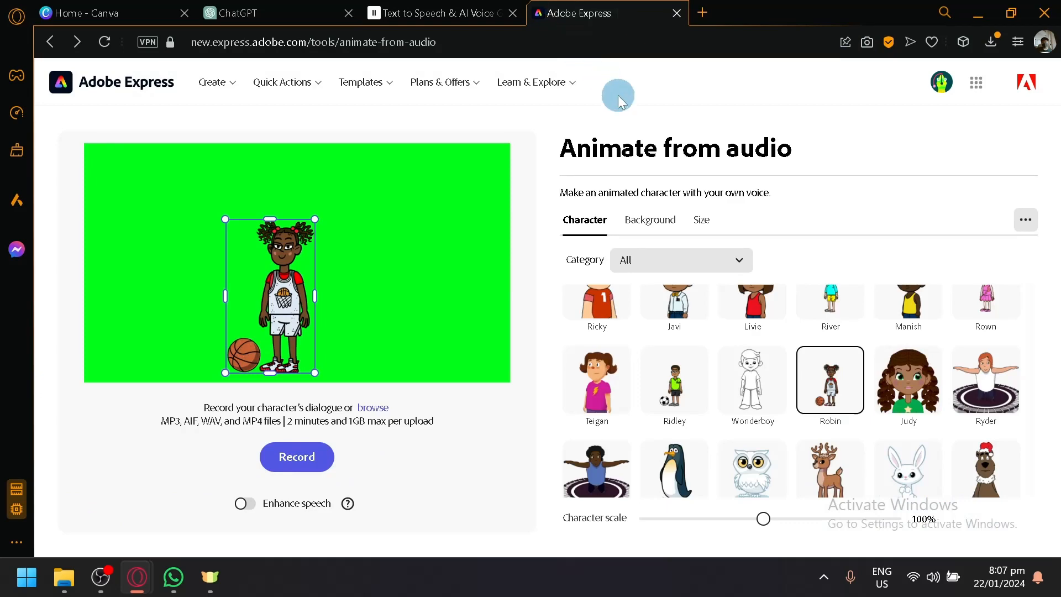
pyautogui.scroll(-3)
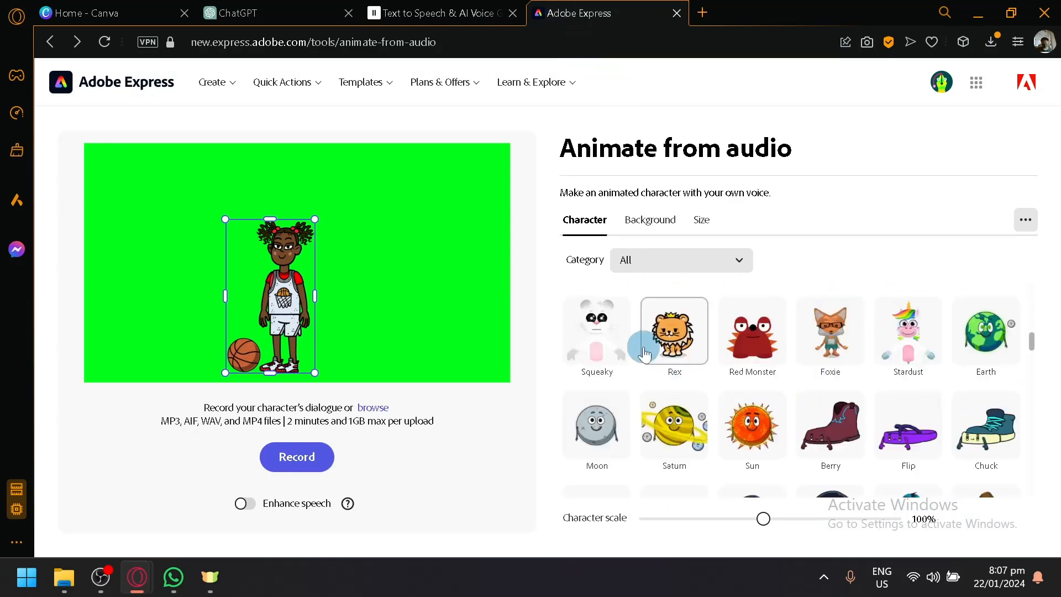
pyautogui.scroll(-3)
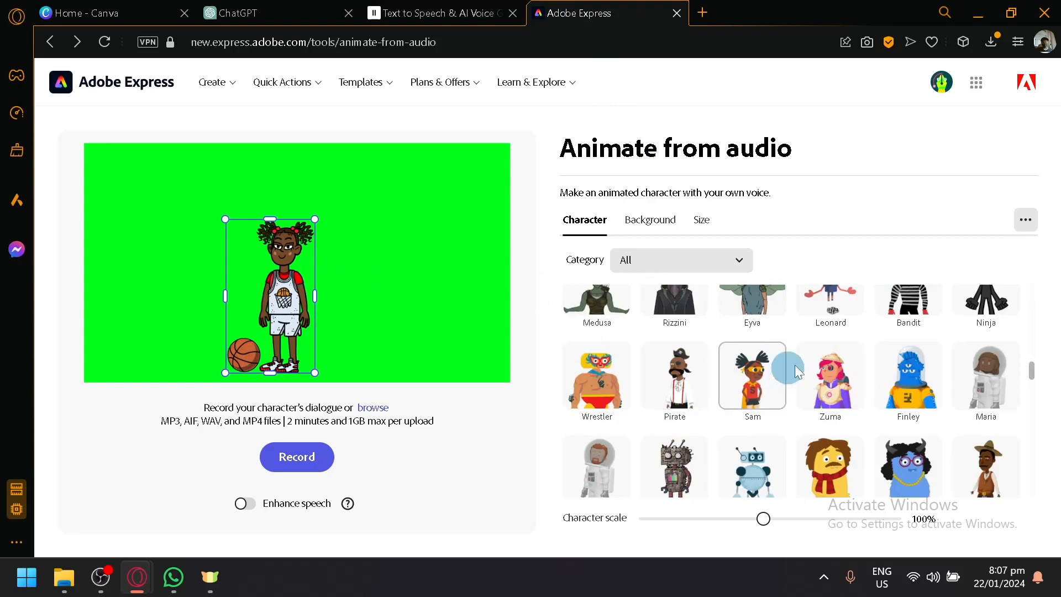
pyautogui.click(985, 376)
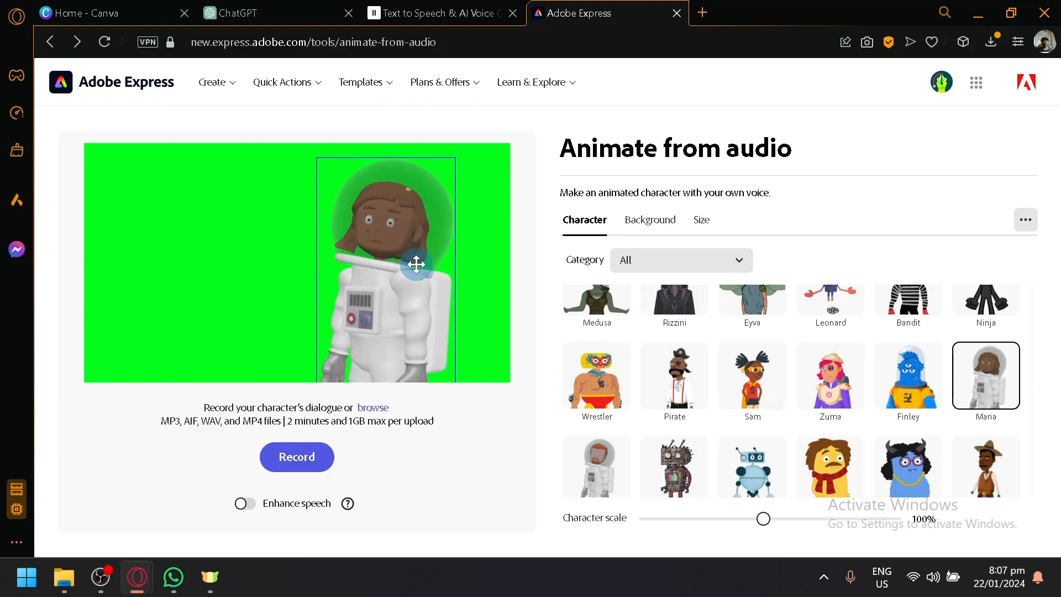
# Browse the remaining characters further down the Character list.
pyautogui.scroll(-3)
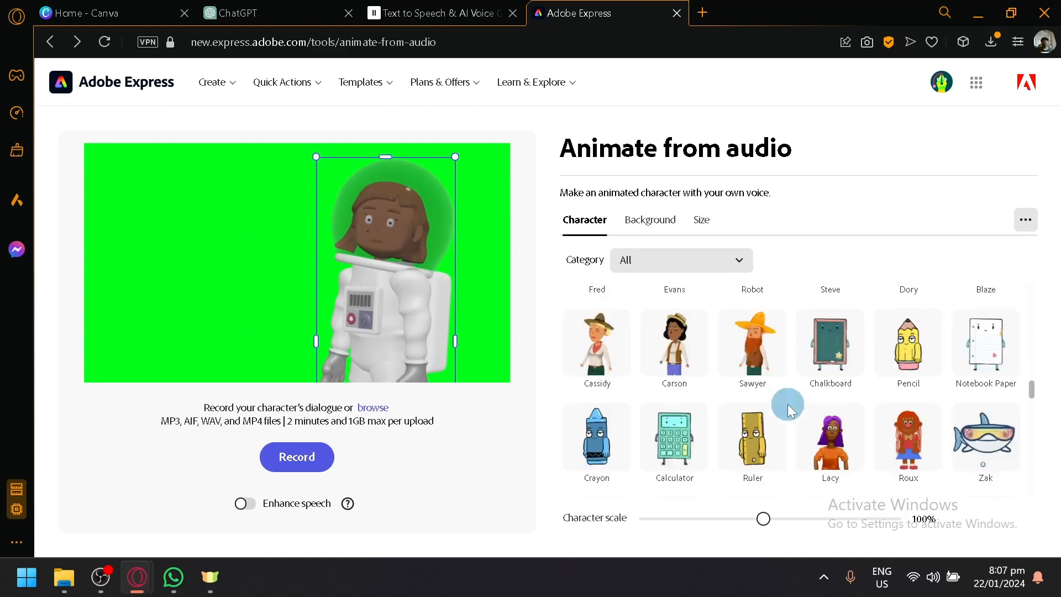
pyautogui.scroll(-3)
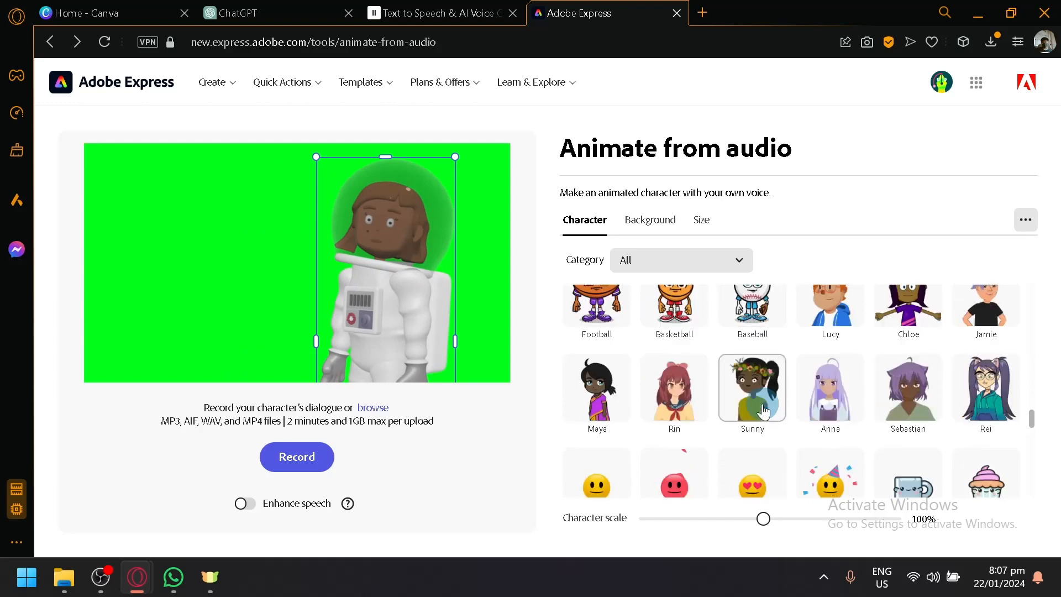
pyautogui.scroll(-3)
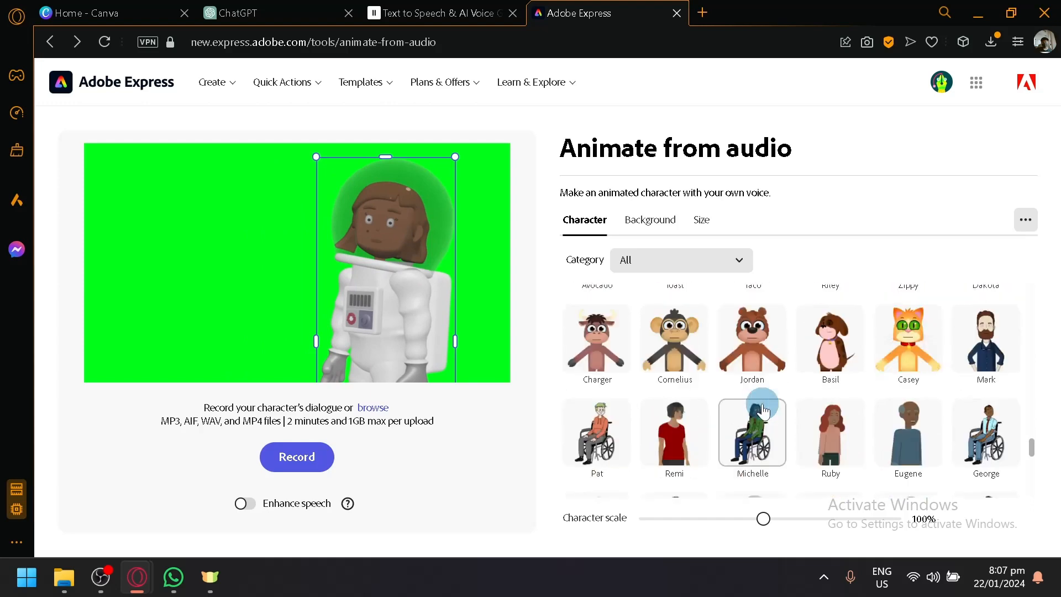
pyautogui.scroll(-3)
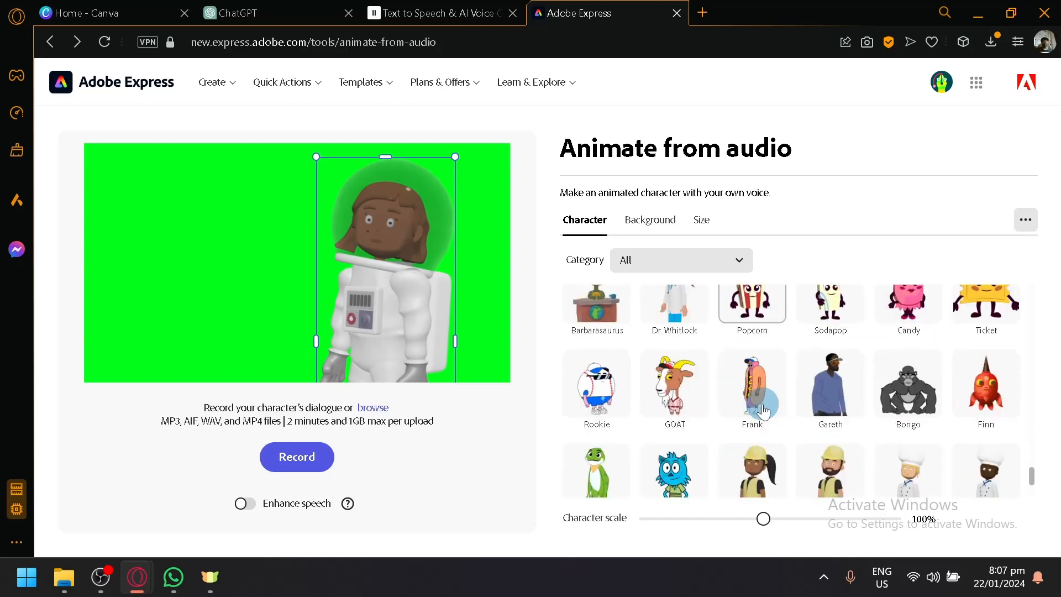
pyautogui.scroll(-3)
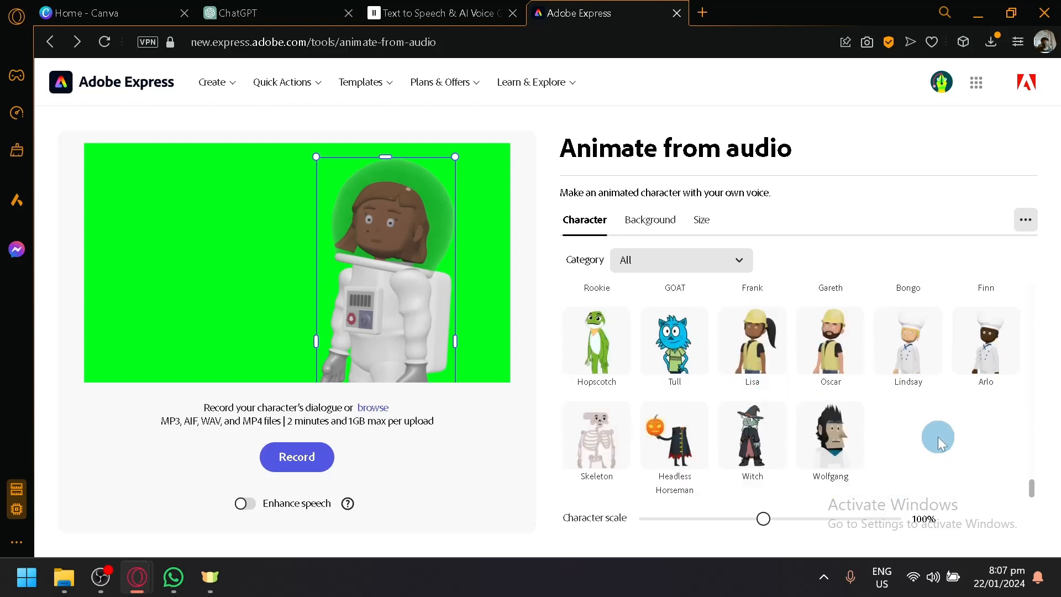
pyautogui.scroll(-3)
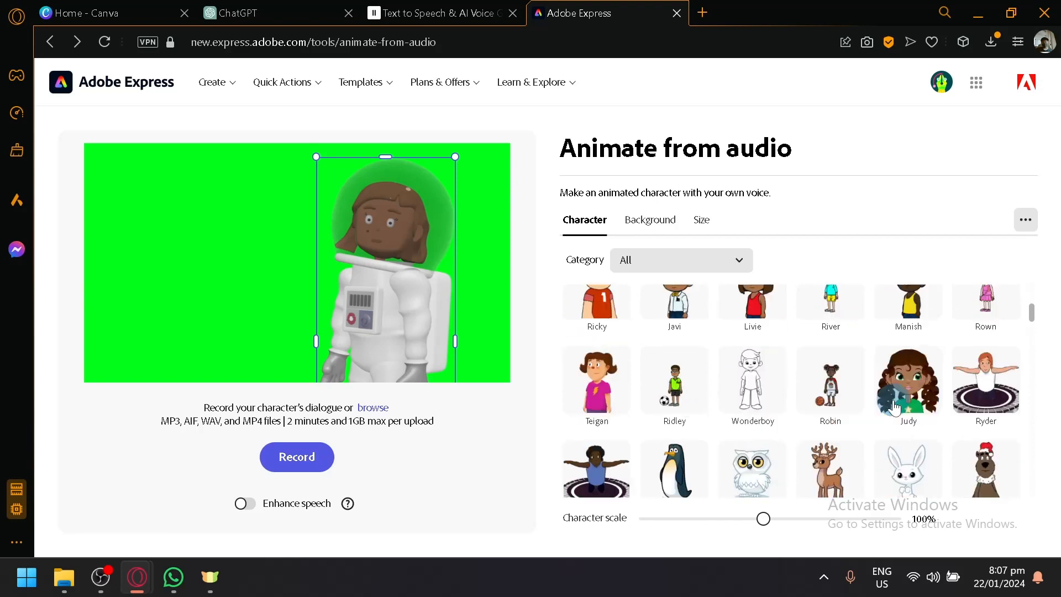
pyautogui.scroll(-3)
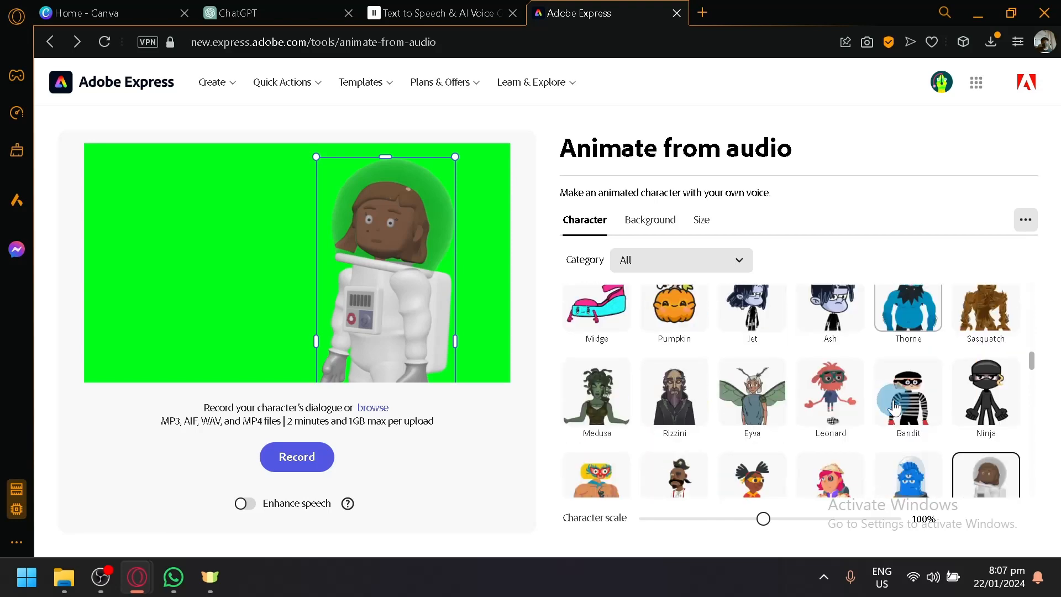
pyautogui.moveTo(762, 356)
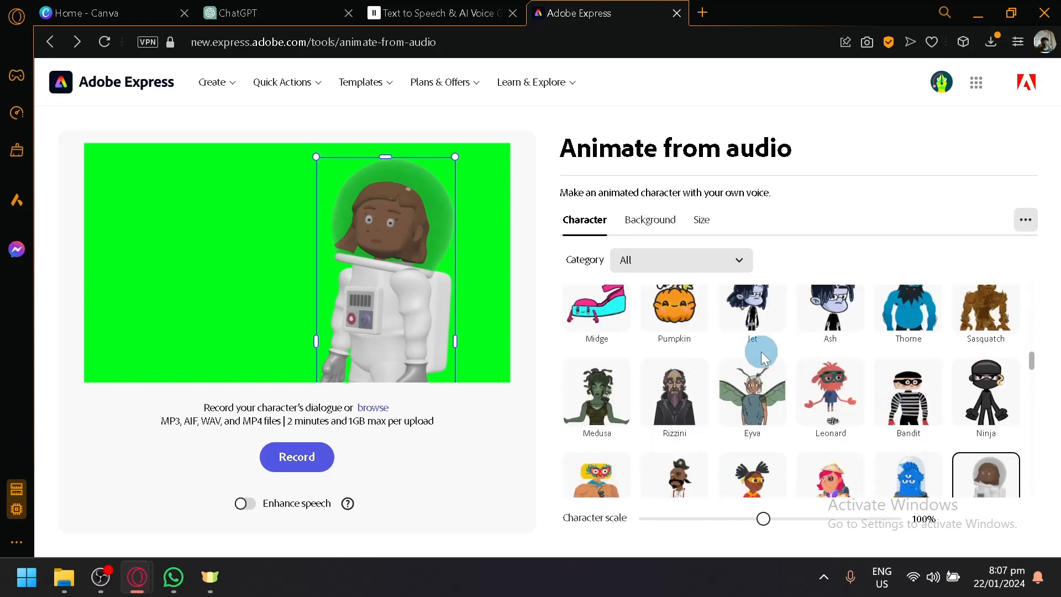
pyautogui.scroll(-3)
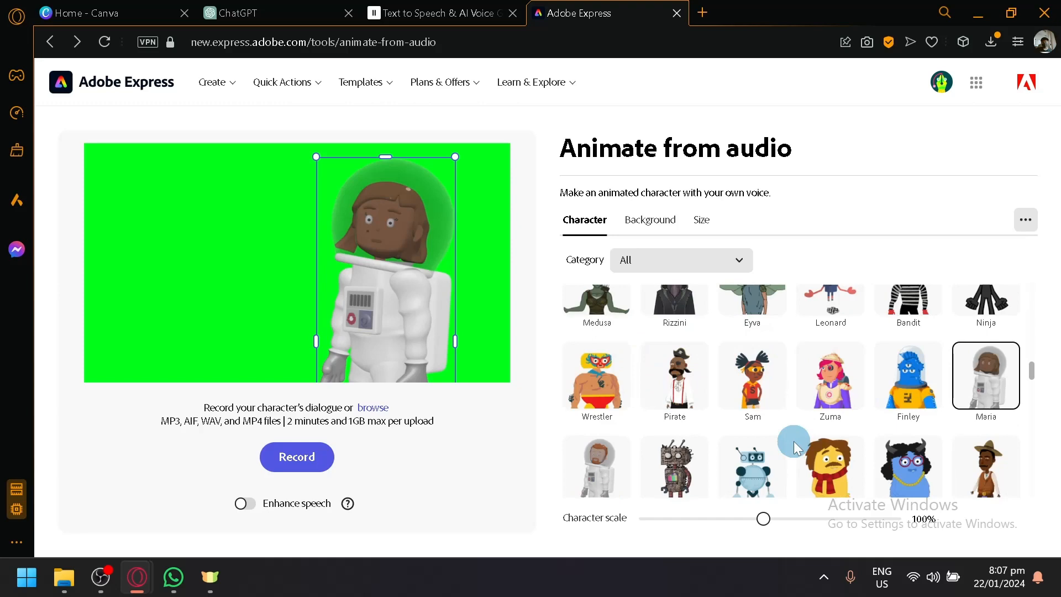
pyautogui.scroll(-3)
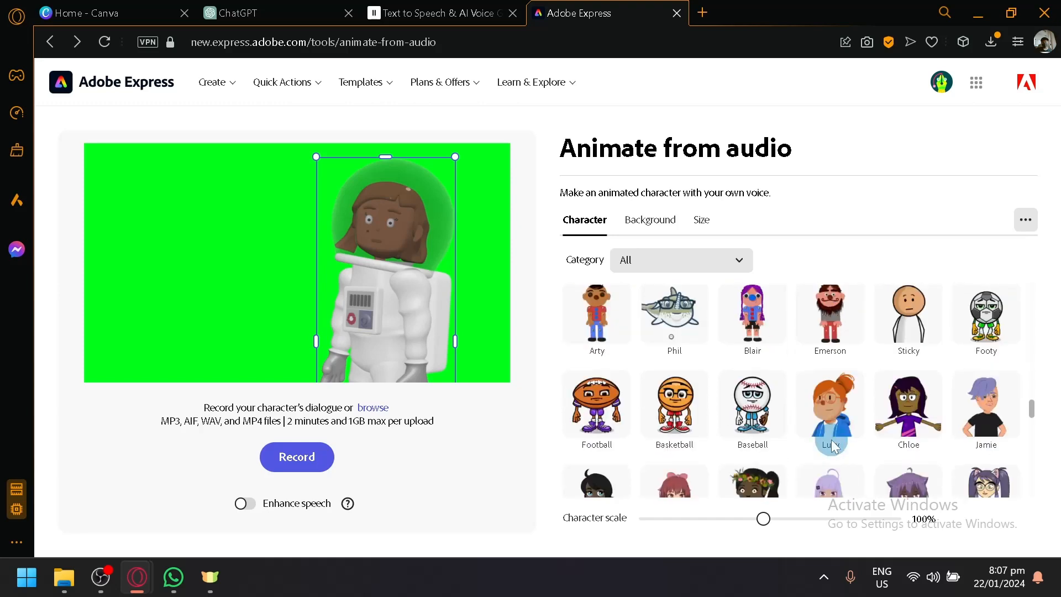
pyautogui.scroll(-3)
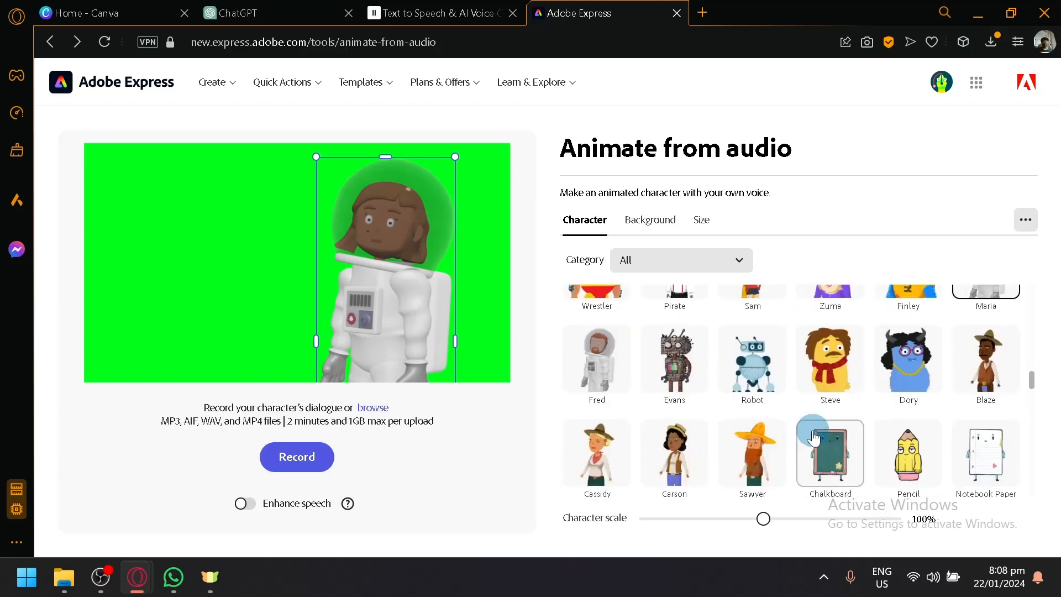
pyautogui.scroll(-3)
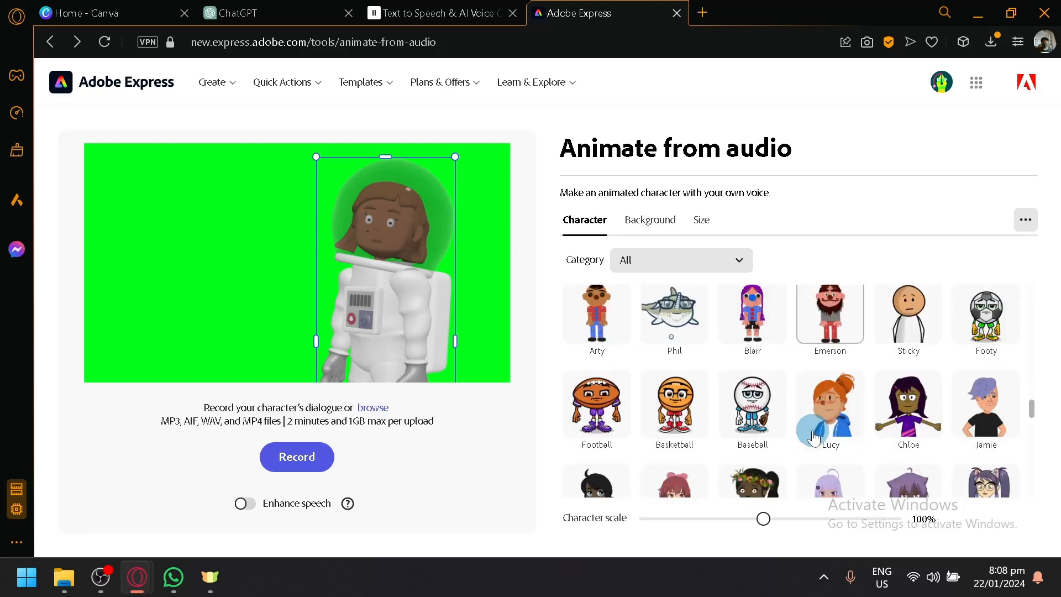
pyautogui.scroll(-3)
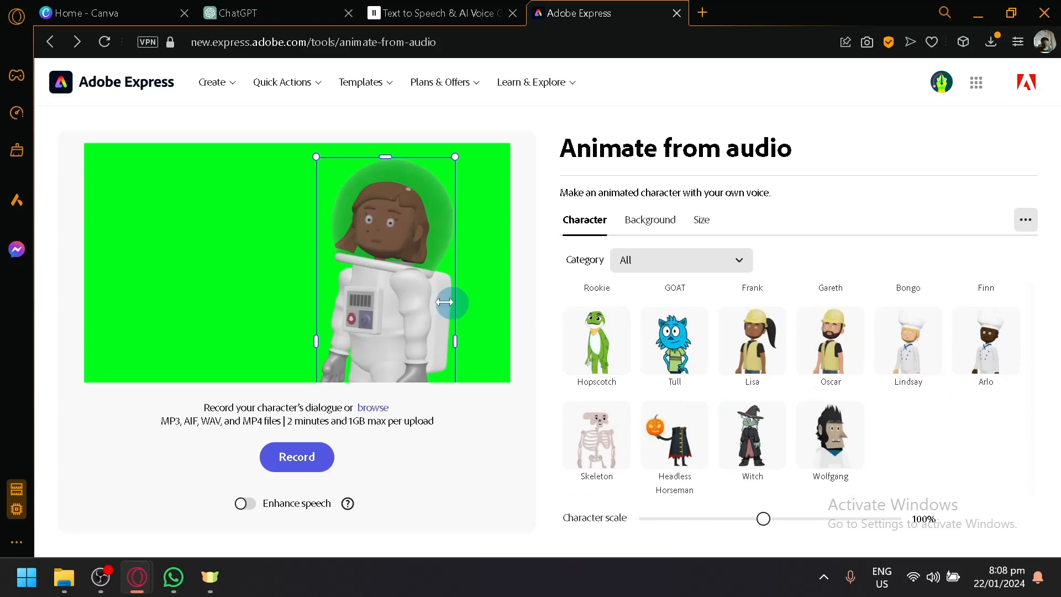
# Set the animation to landscape 16:9 and load the ElevenLabs MP3 from Downloads.
pyautogui.click(647, 220)
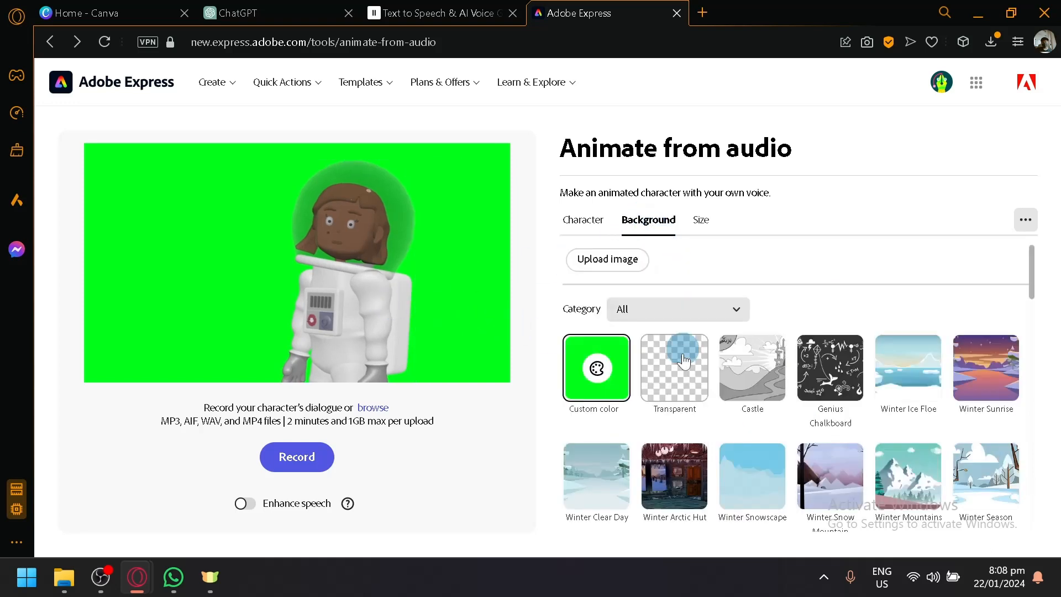
pyautogui.click(699, 219)
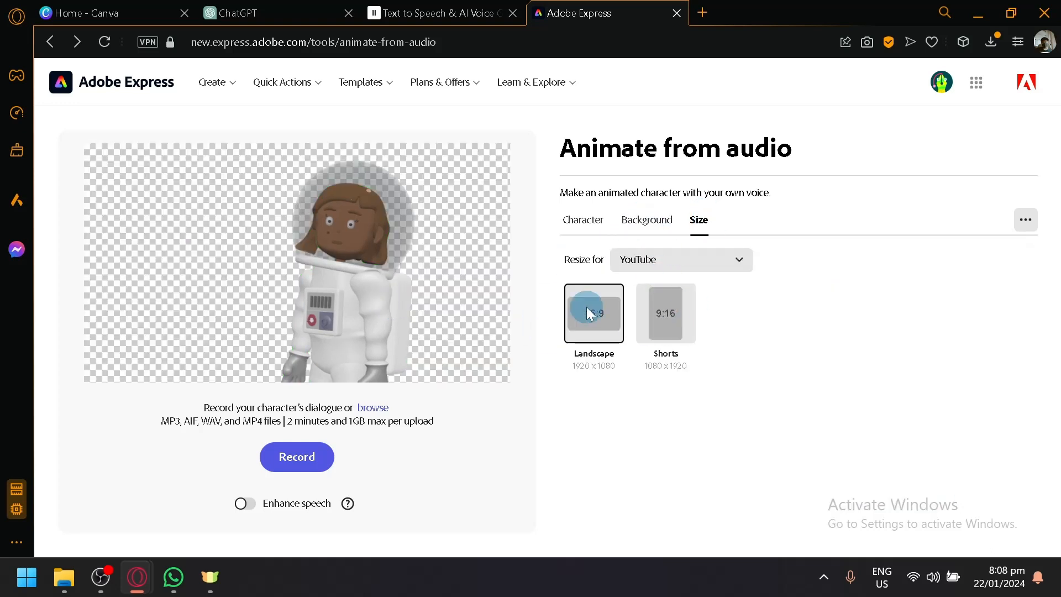
pyautogui.click(991, 42)
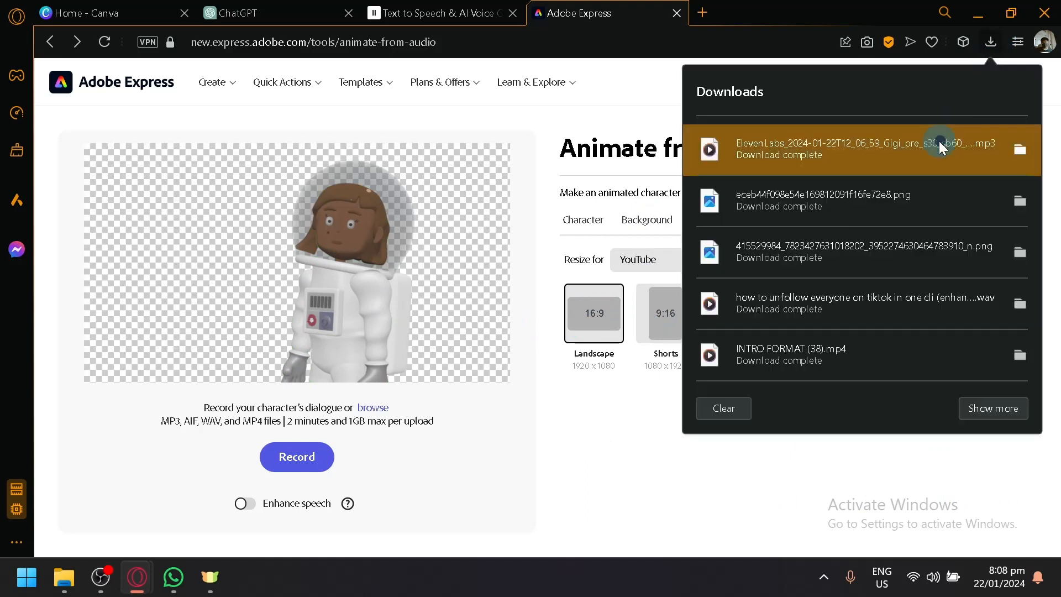
pyautogui.moveTo(379, 457)
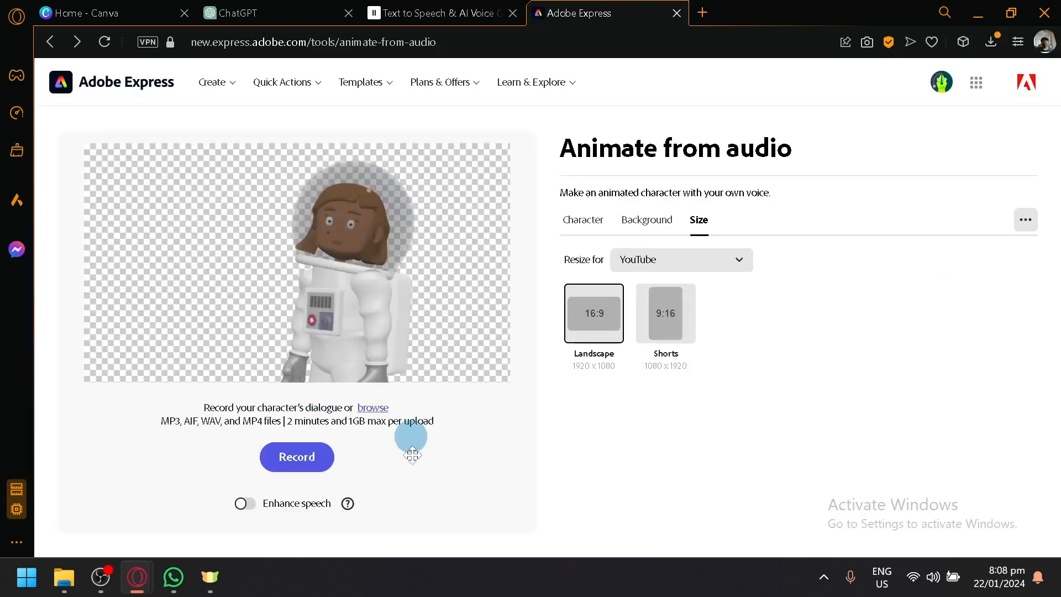
pyautogui.click(296, 456)
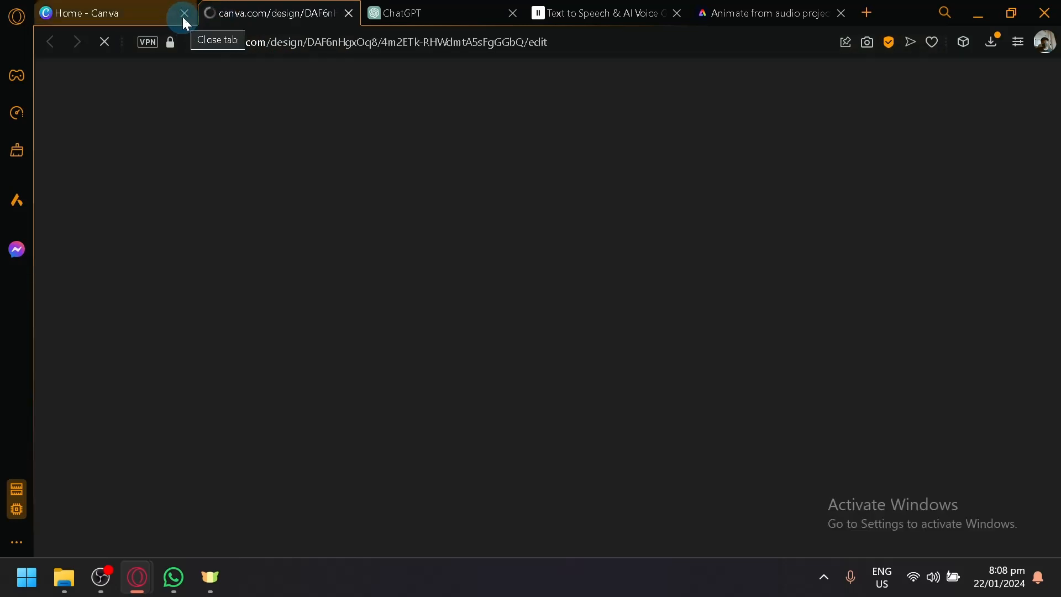
# Leave the stalled Canva design, check Maria's animation export, then return to Canva.
pyautogui.click(183, 12)
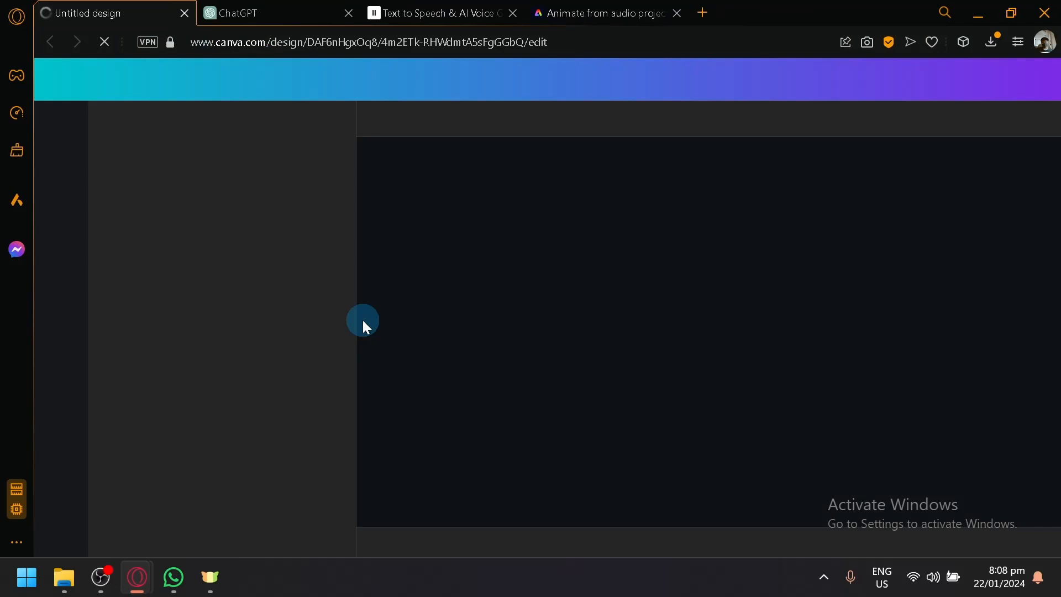
pyautogui.click(602, 13)
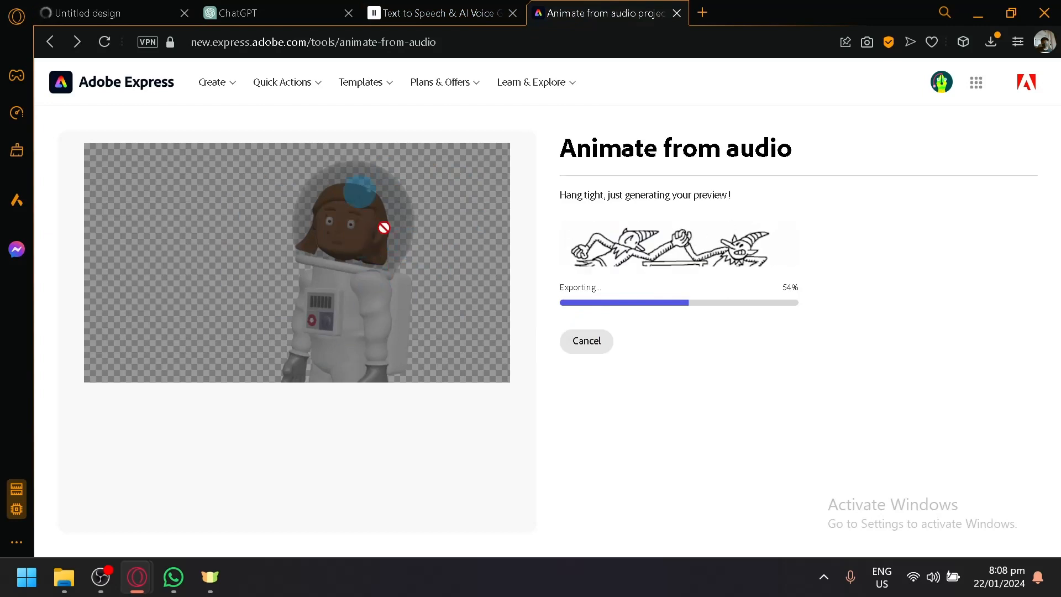
pyautogui.click(88, 13)
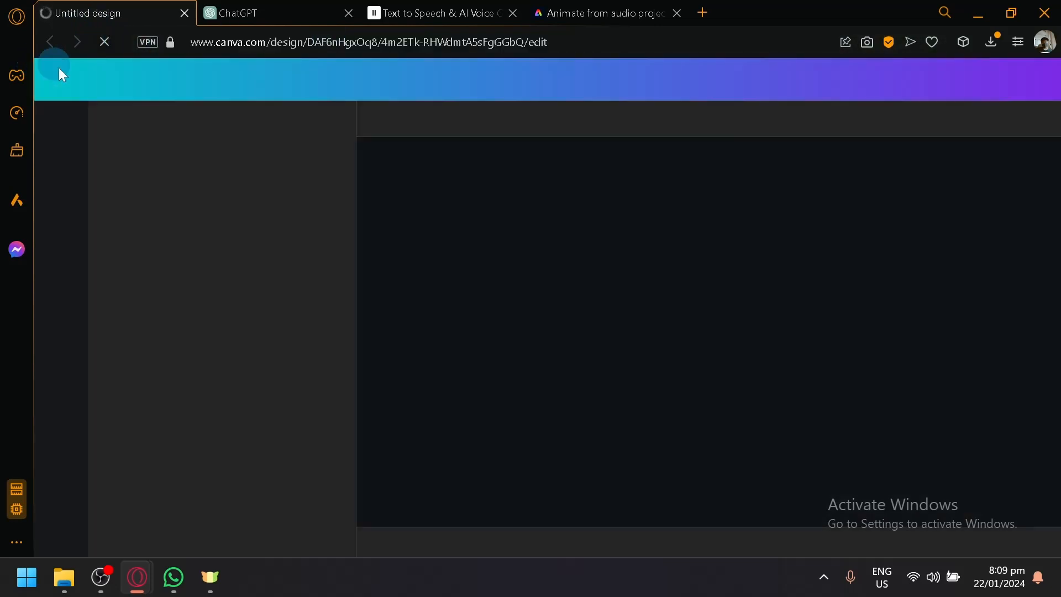
pyautogui.moveTo(414, 387)
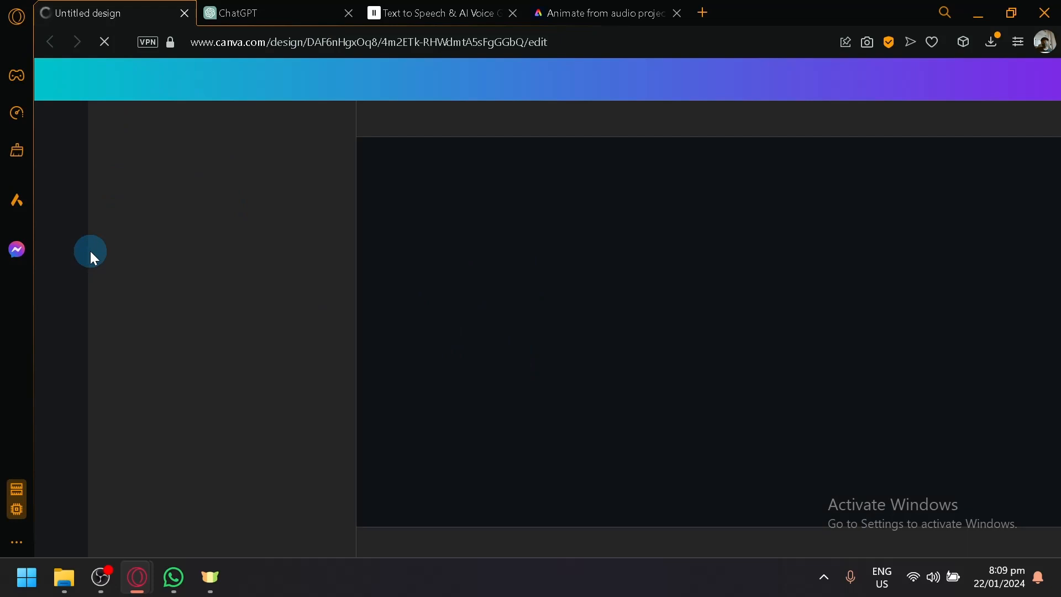
pyautogui.moveTo(415, 196)
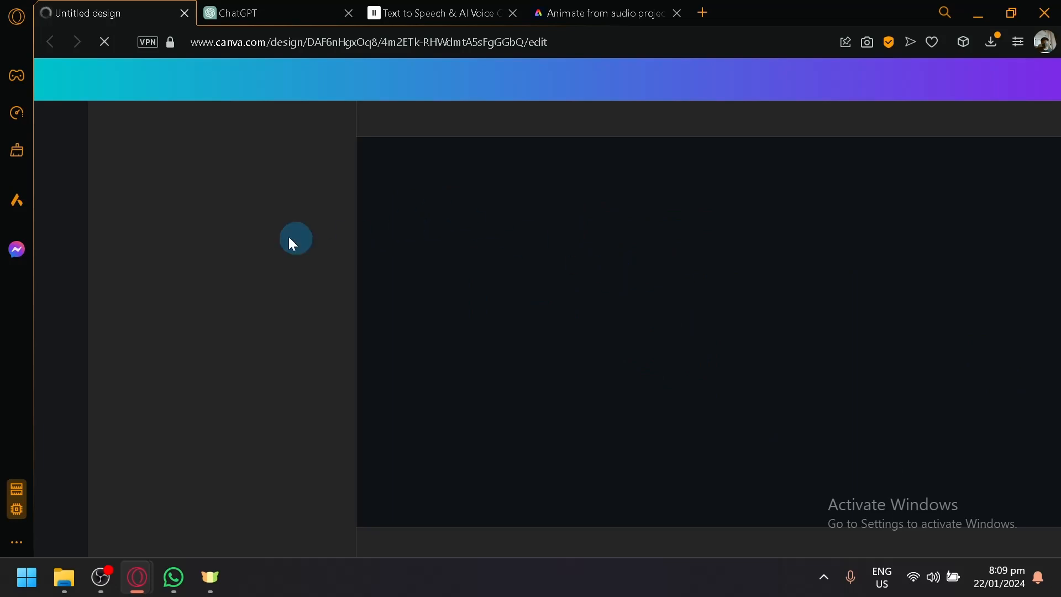
pyautogui.moveTo(564, 226)
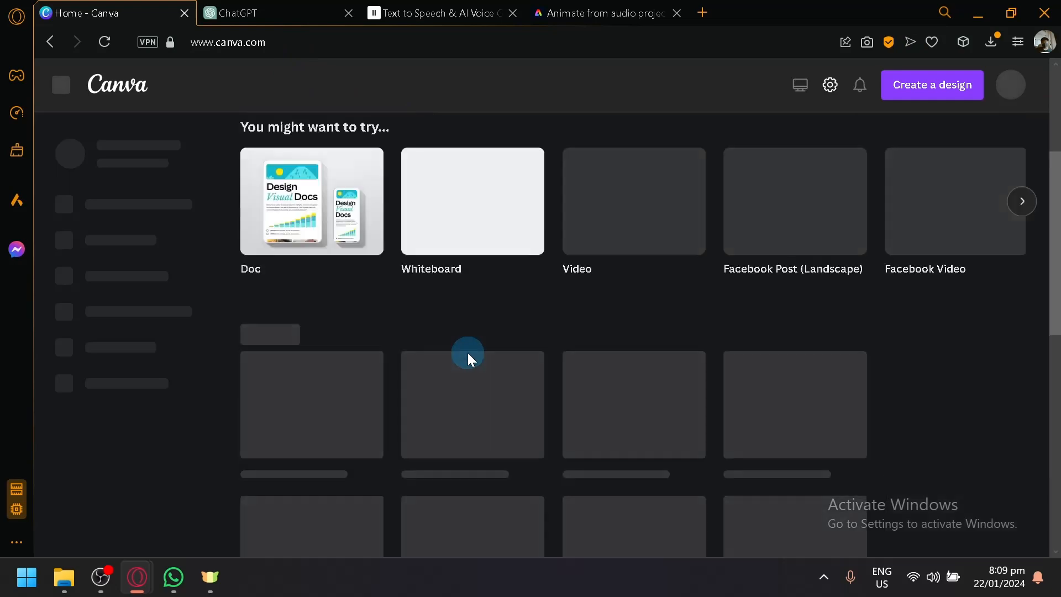
# Start a second untitled Canva design, then return to Maria's animation preview.
pyautogui.click(701, 13)
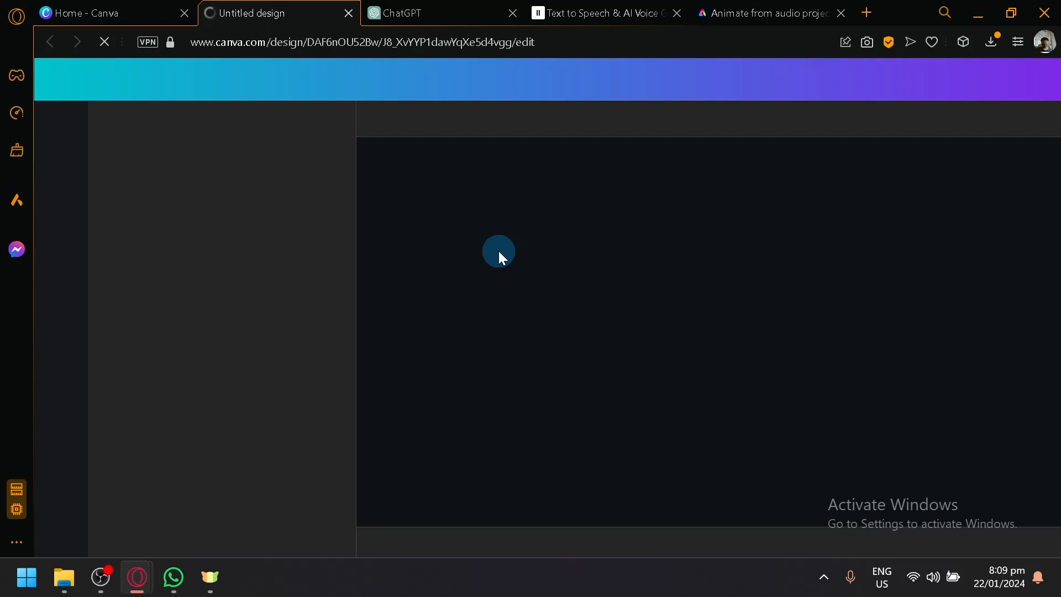
pyautogui.click(768, 13)
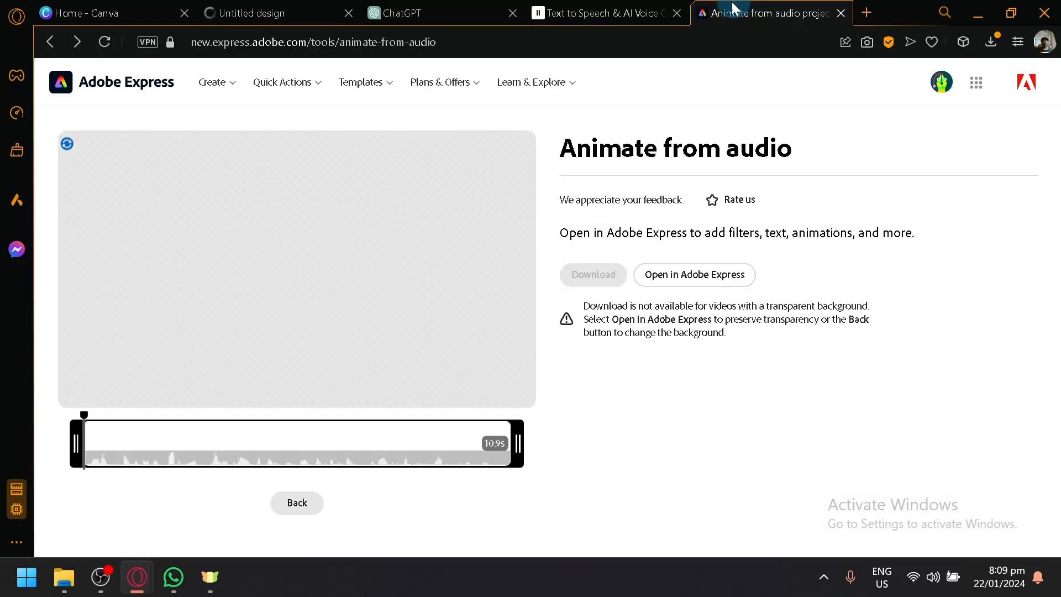
pyautogui.moveTo(323, 284)
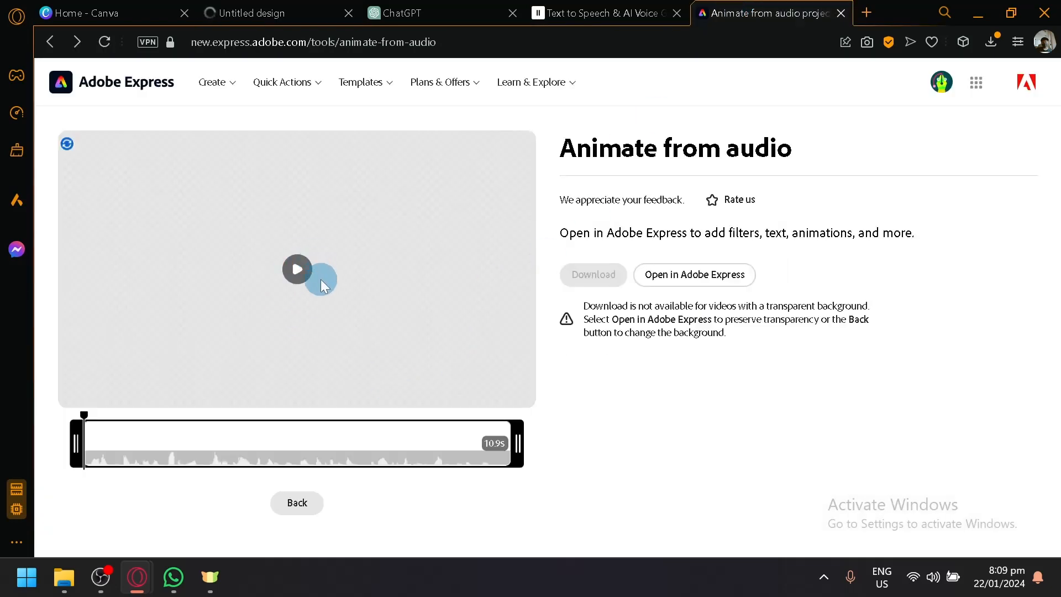
# Play Maria's 10.9-second lip-synced preview and pause it partway through.
pyautogui.click(297, 269)
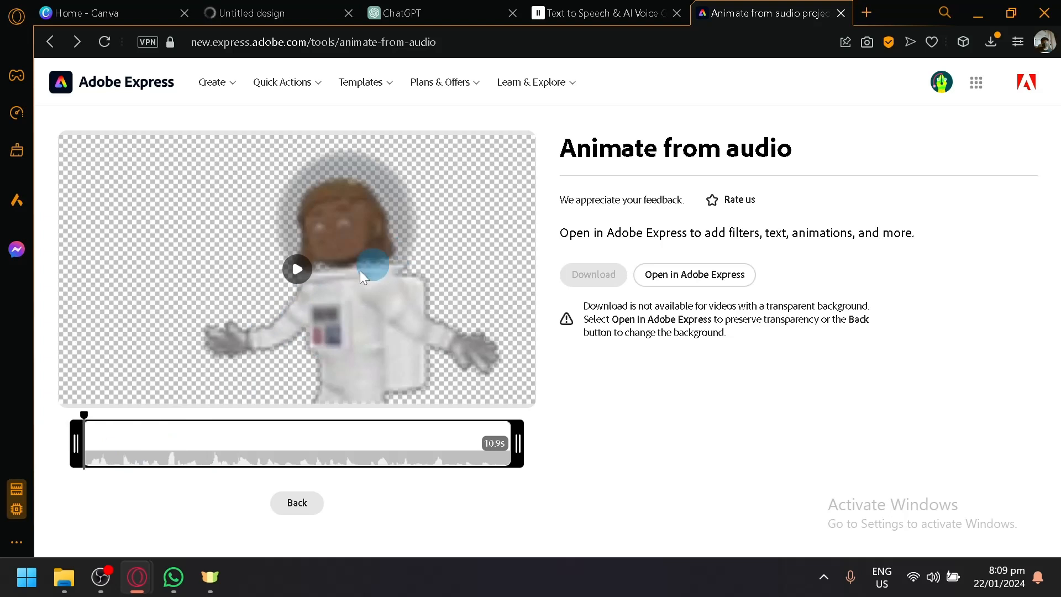
pyautogui.click(296, 268)
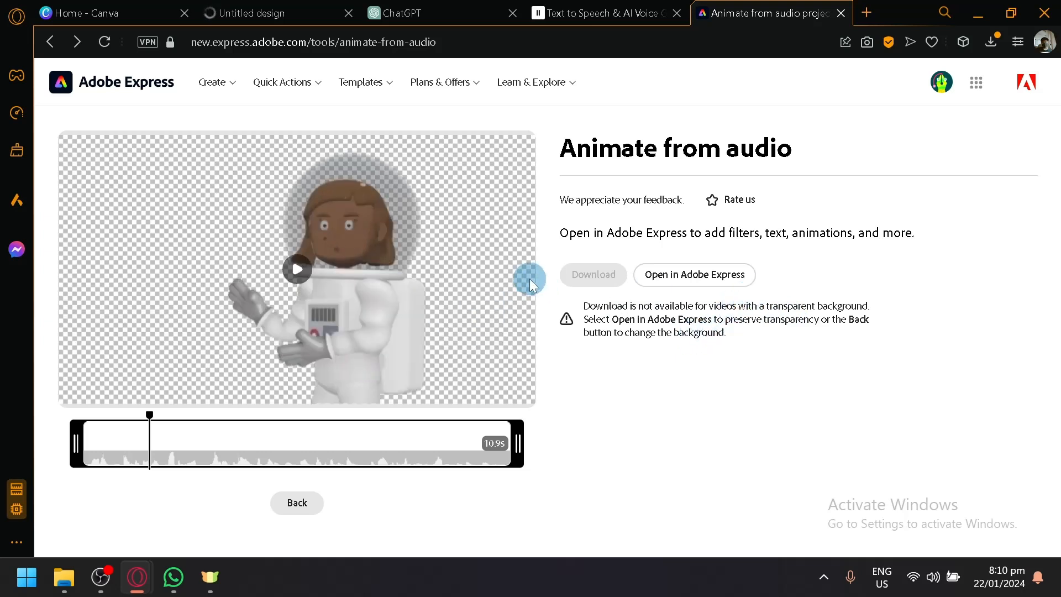
pyautogui.click(297, 268)
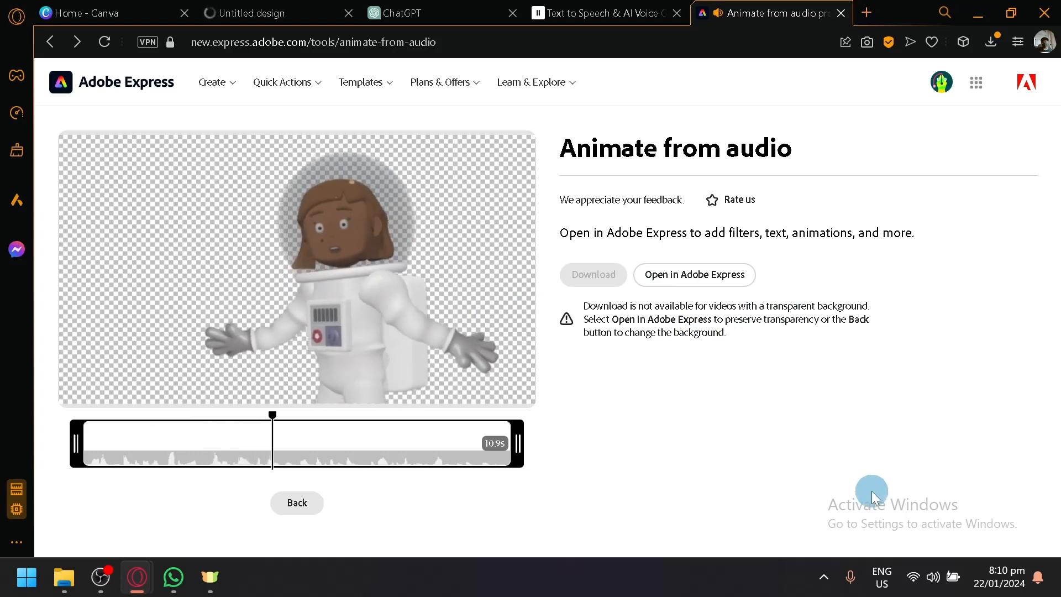
pyautogui.click(328, 296)
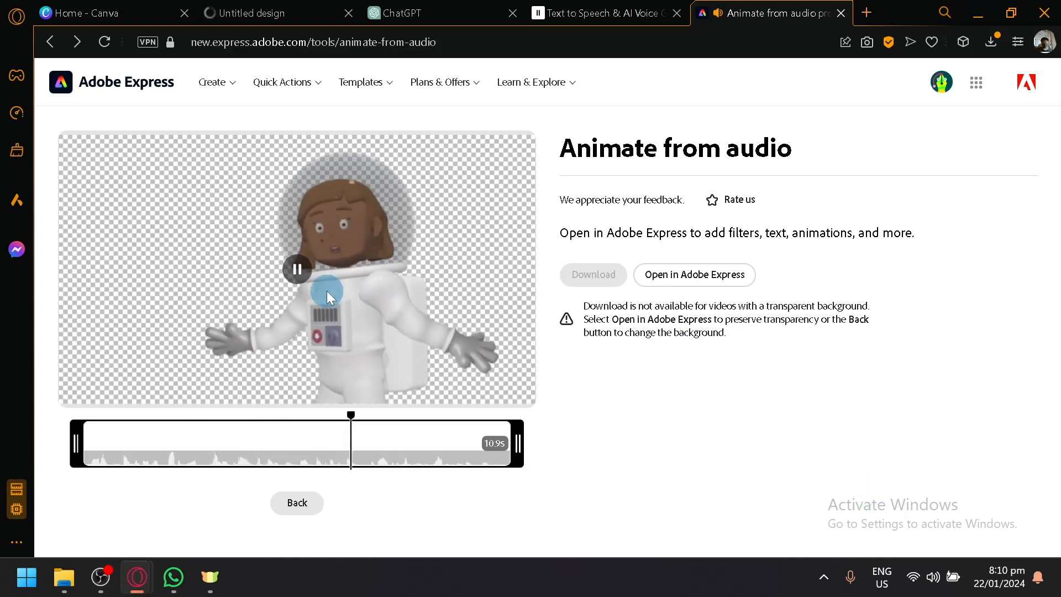
pyautogui.click(296, 269)
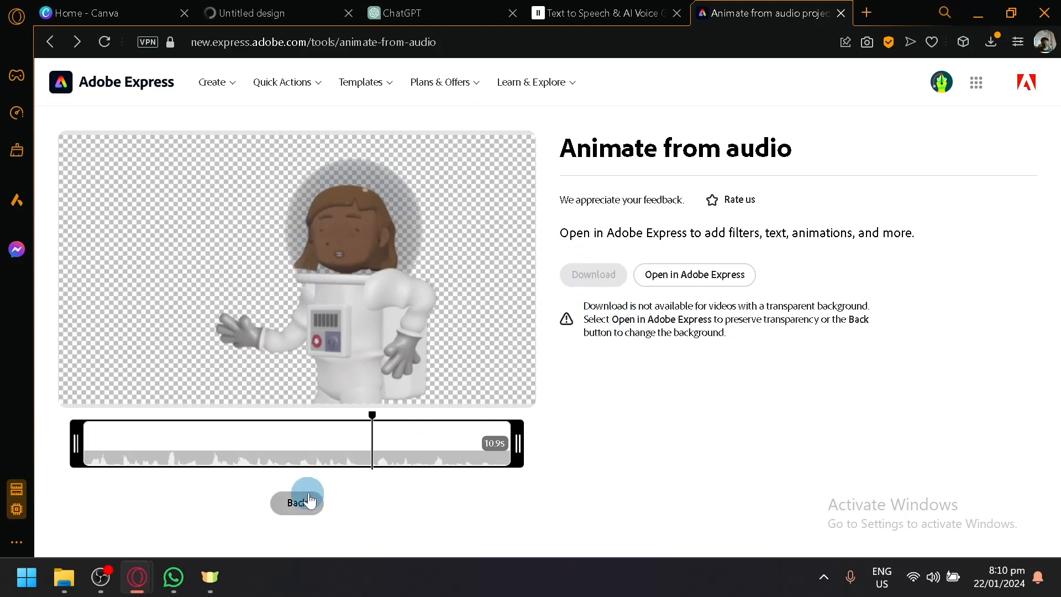
# Put Maria's animation on a custom bright green background, briefly checking the Canva and ChatGPT tabs.
pyautogui.click(297, 502)
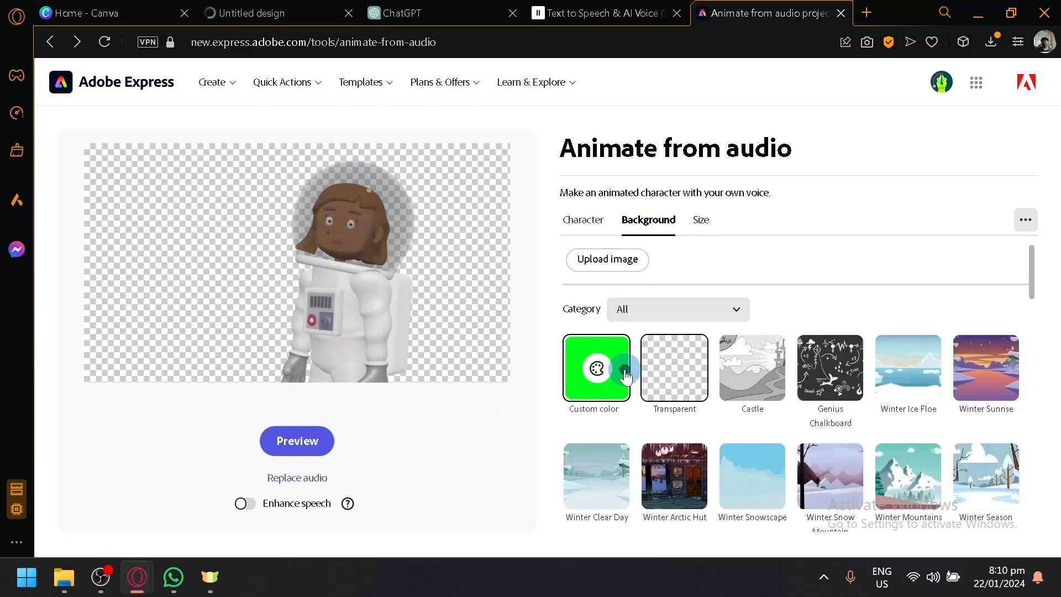
pyautogui.click(95, 13)
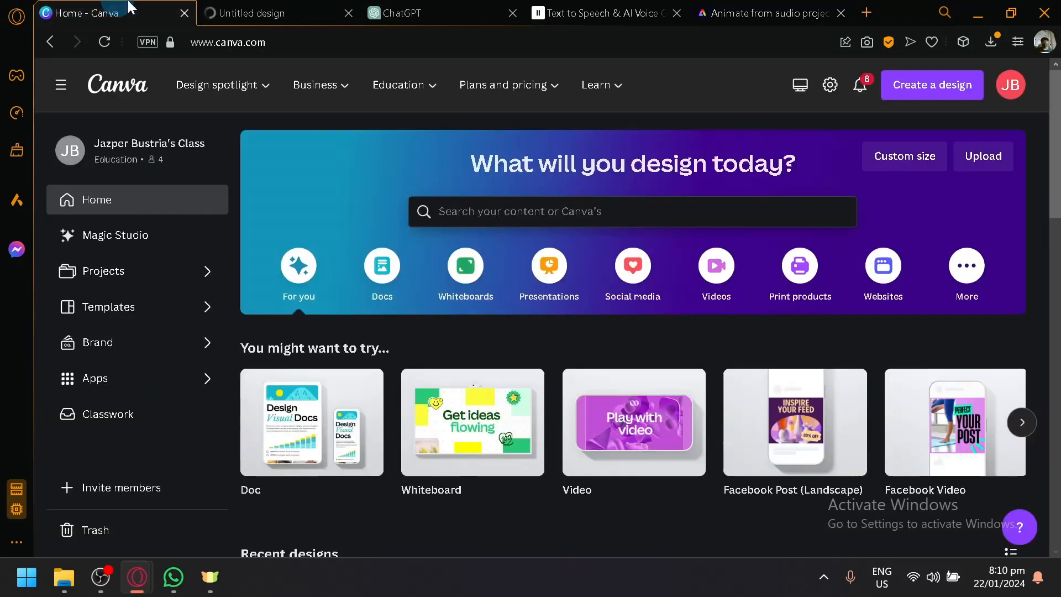
pyautogui.click(427, 13)
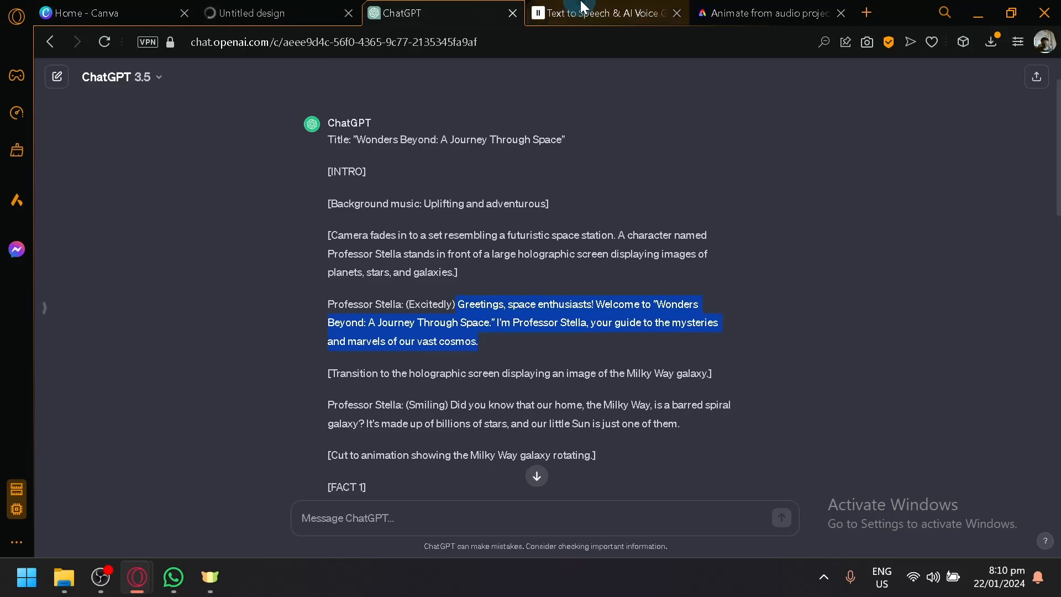
pyautogui.click(765, 13)
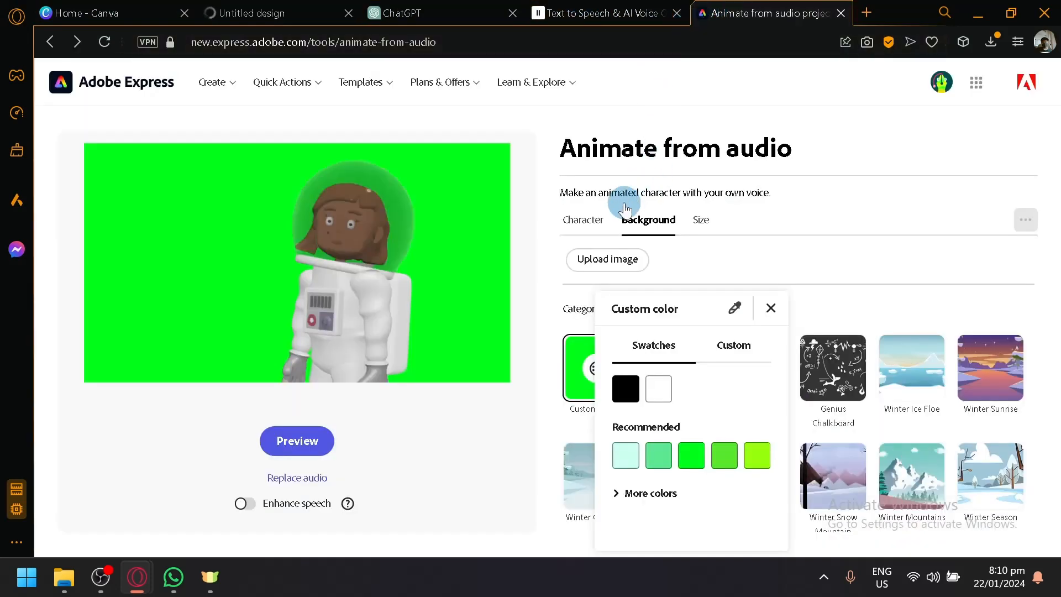
pyautogui.moveTo(503, 370)
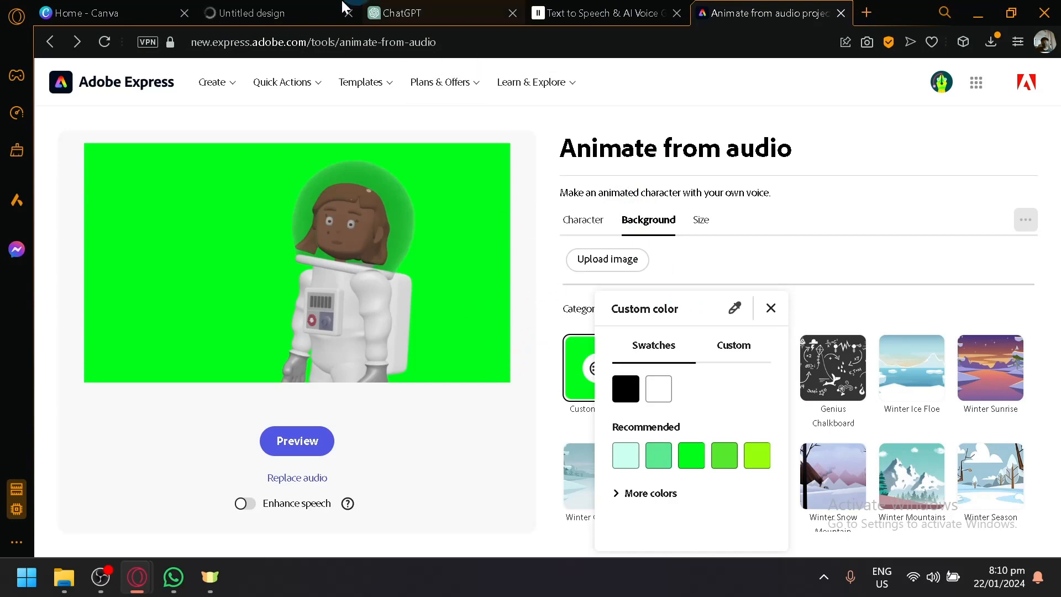
pyautogui.click(277, 13)
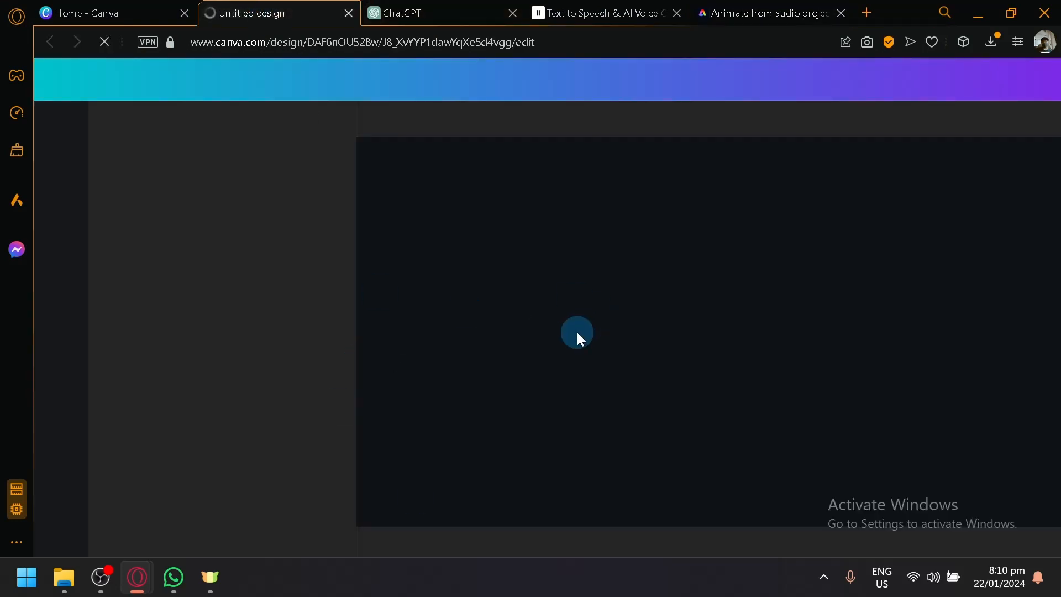
pyautogui.click(765, 13)
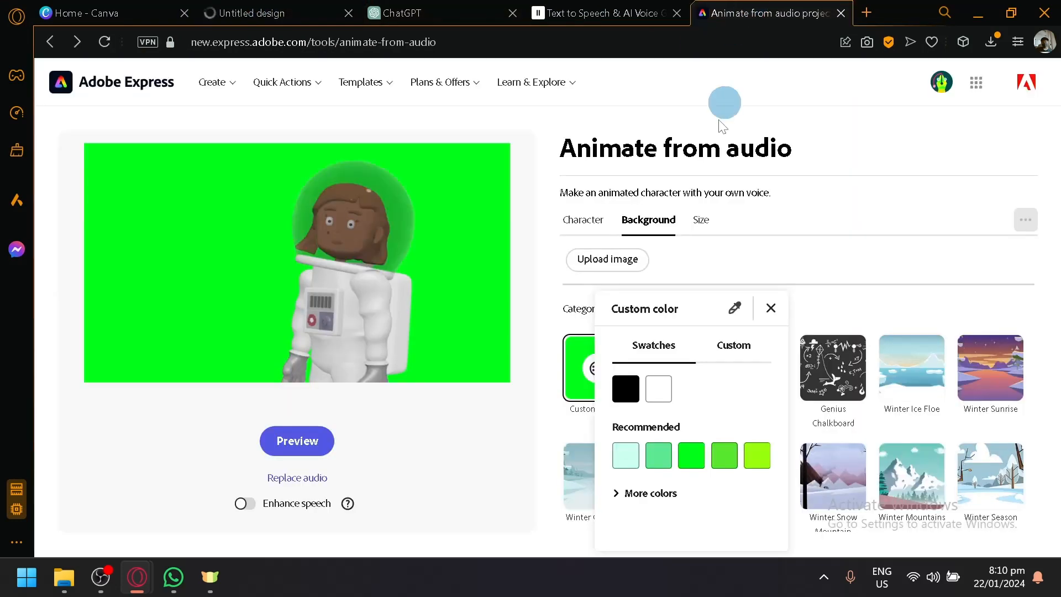